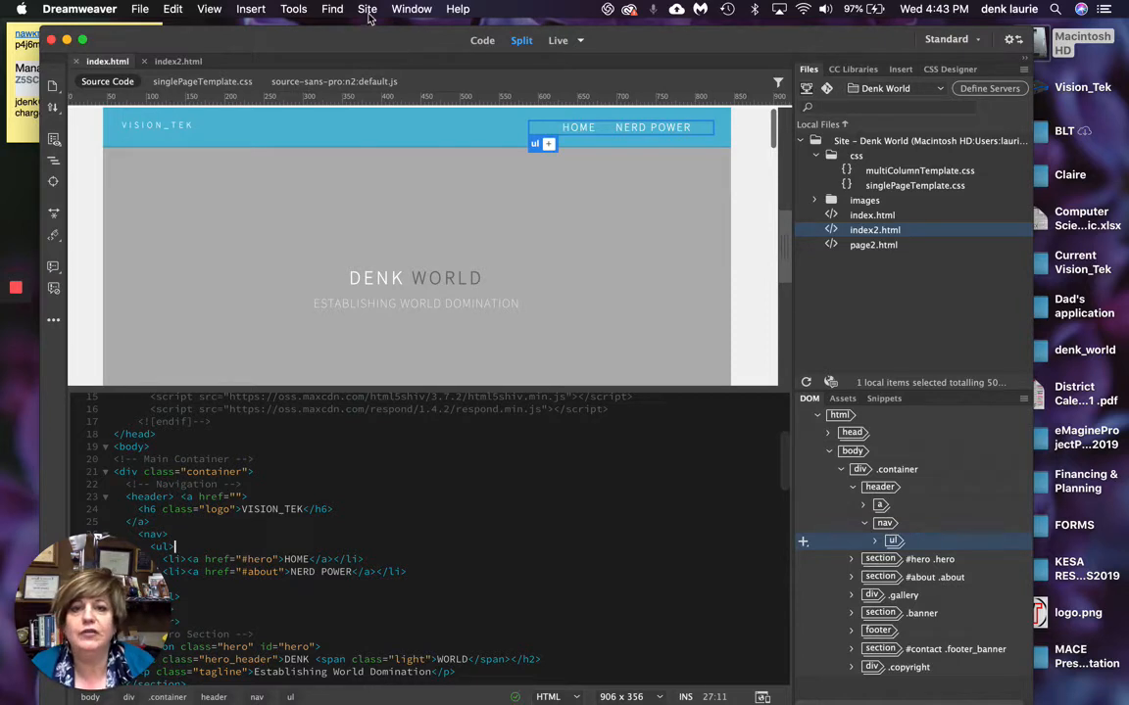
{"action": "mouse_move", "coordinate": [435, 119]}
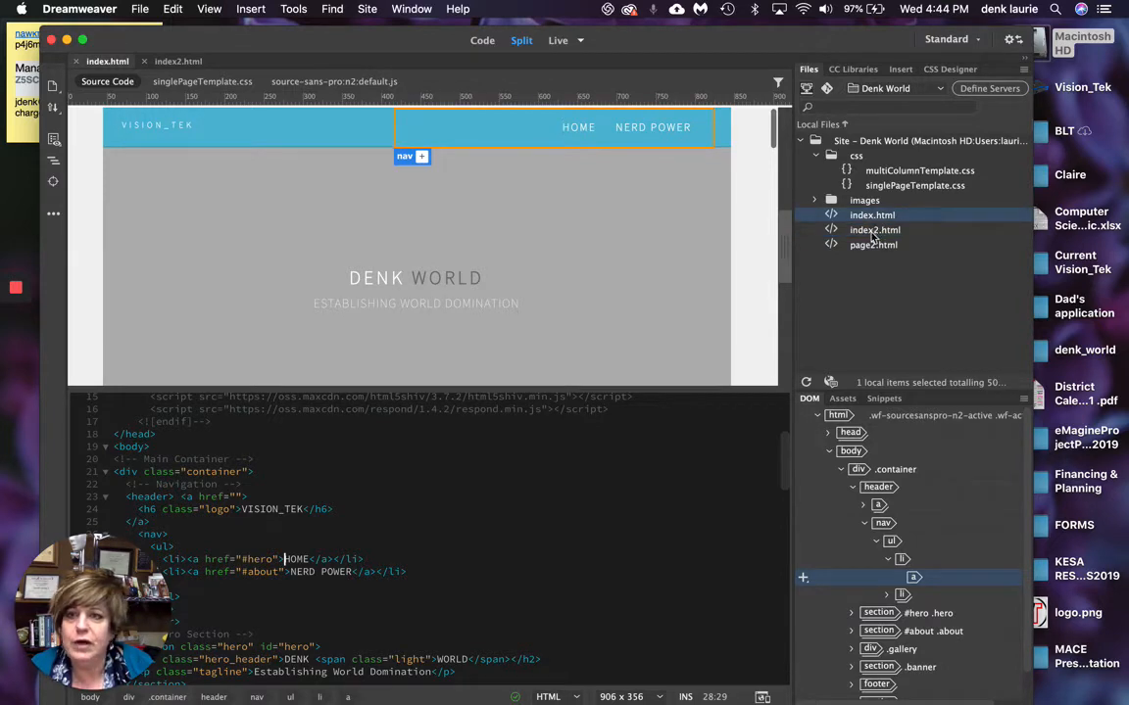
- Locate the HOME nav link in Code view and review the surrounding markup
{"action": "left_click", "coordinate": [874, 229]}
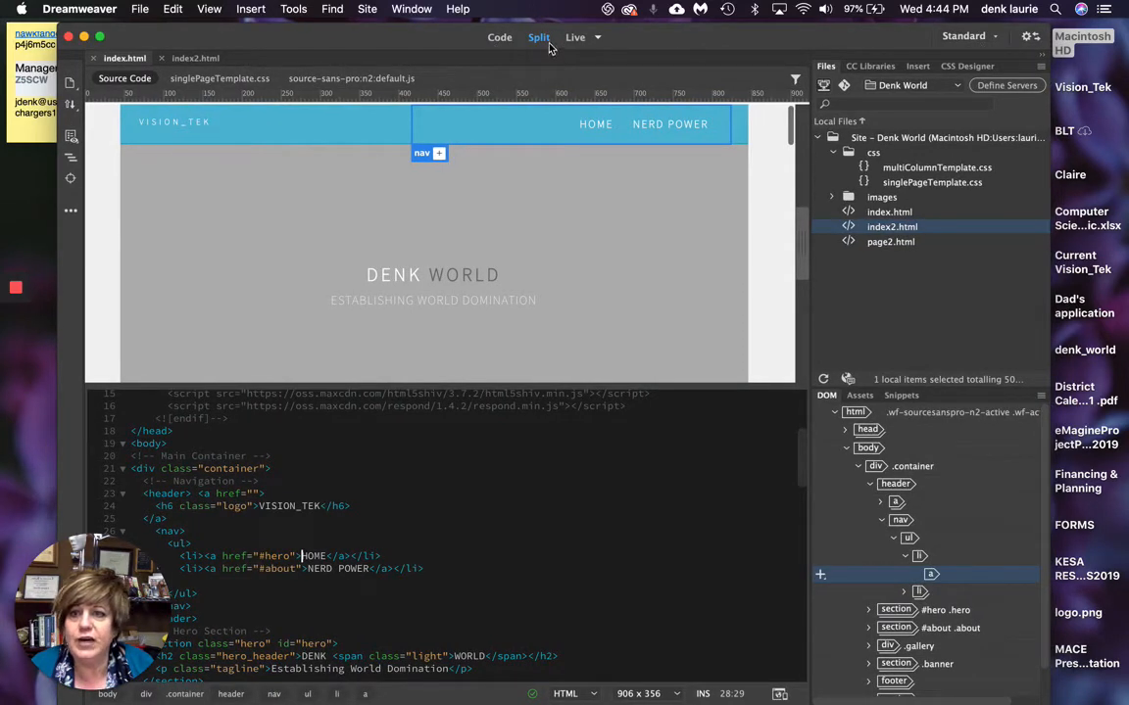
{"action": "mouse_move", "coordinate": [125, 78]}
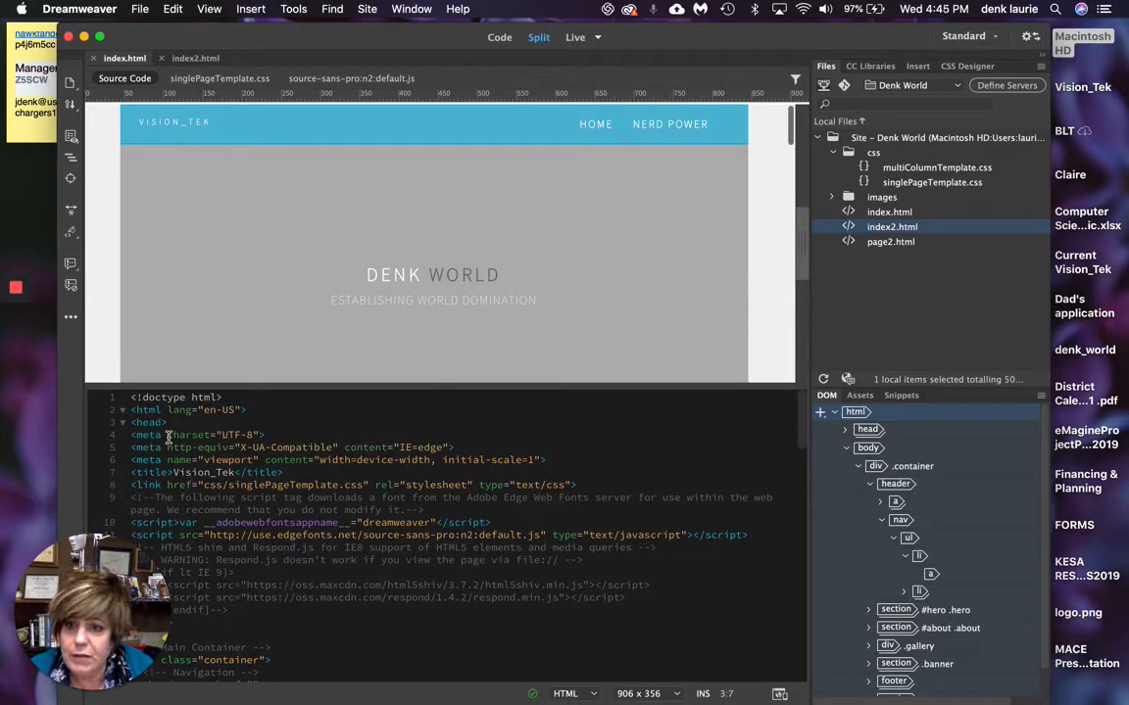
{"action": "scroll", "scroll_direction": "down", "scroll_amount": 3}
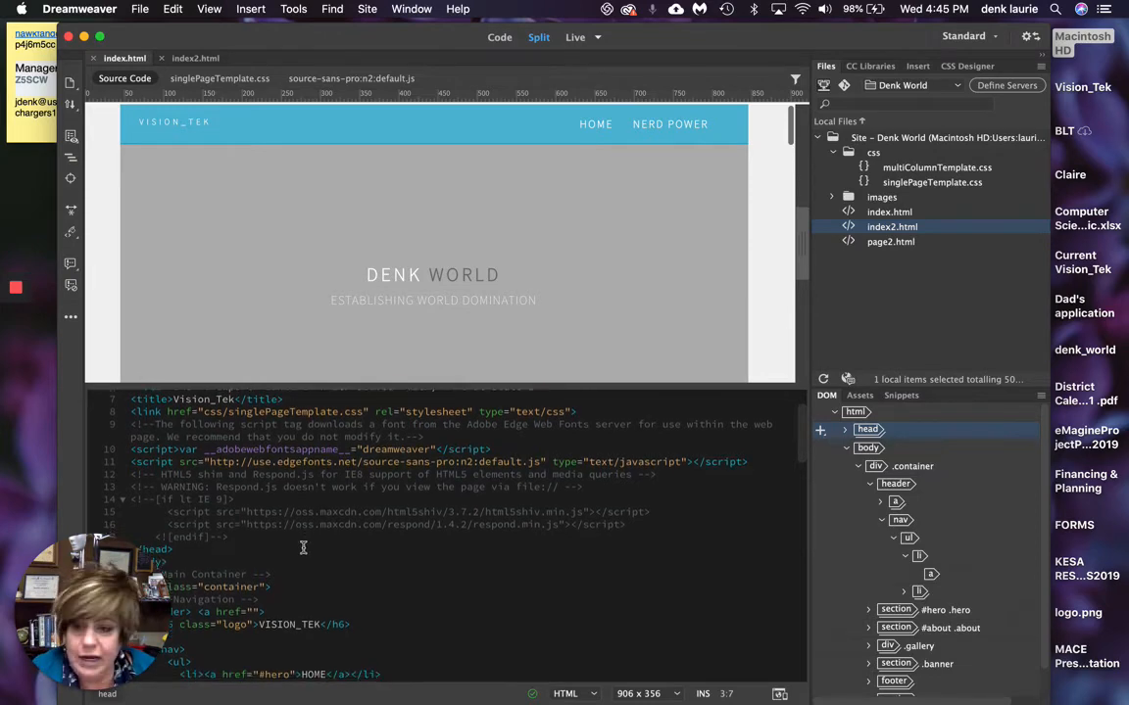
{"action": "scroll", "scroll_direction": "down", "scroll_amount": 3}
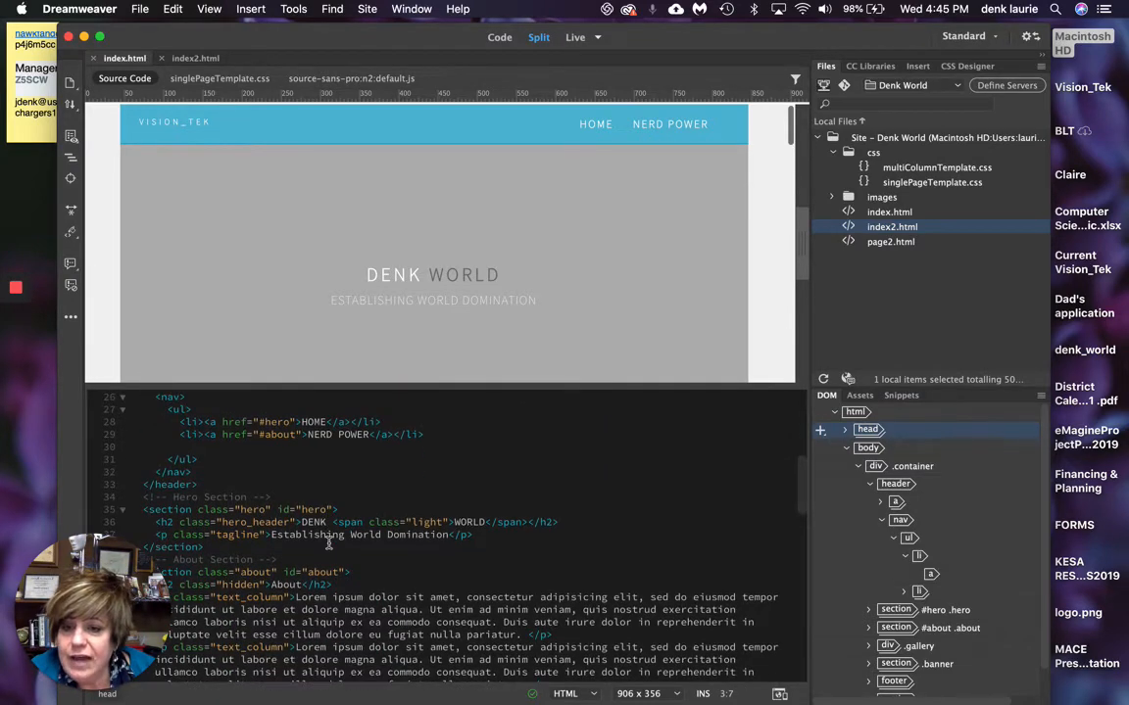
{"action": "scroll", "scroll_direction": "down", "scroll_amount": 3}
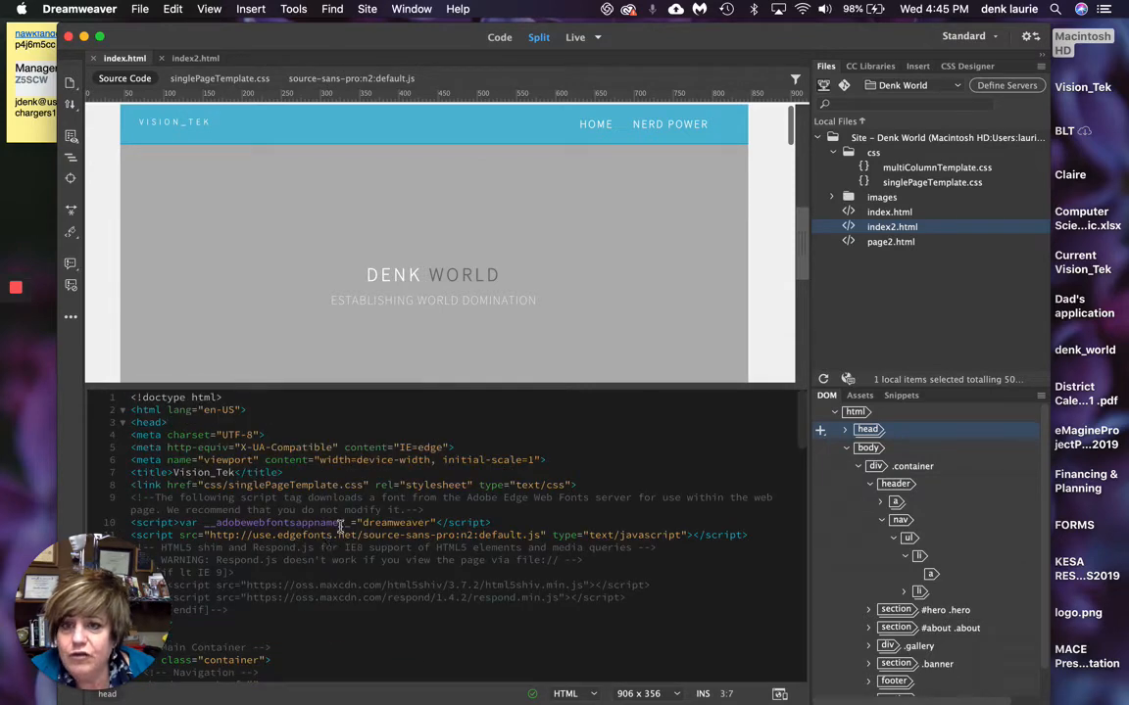
{"action": "scroll", "scroll_direction": "down", "scroll_amount": 3}
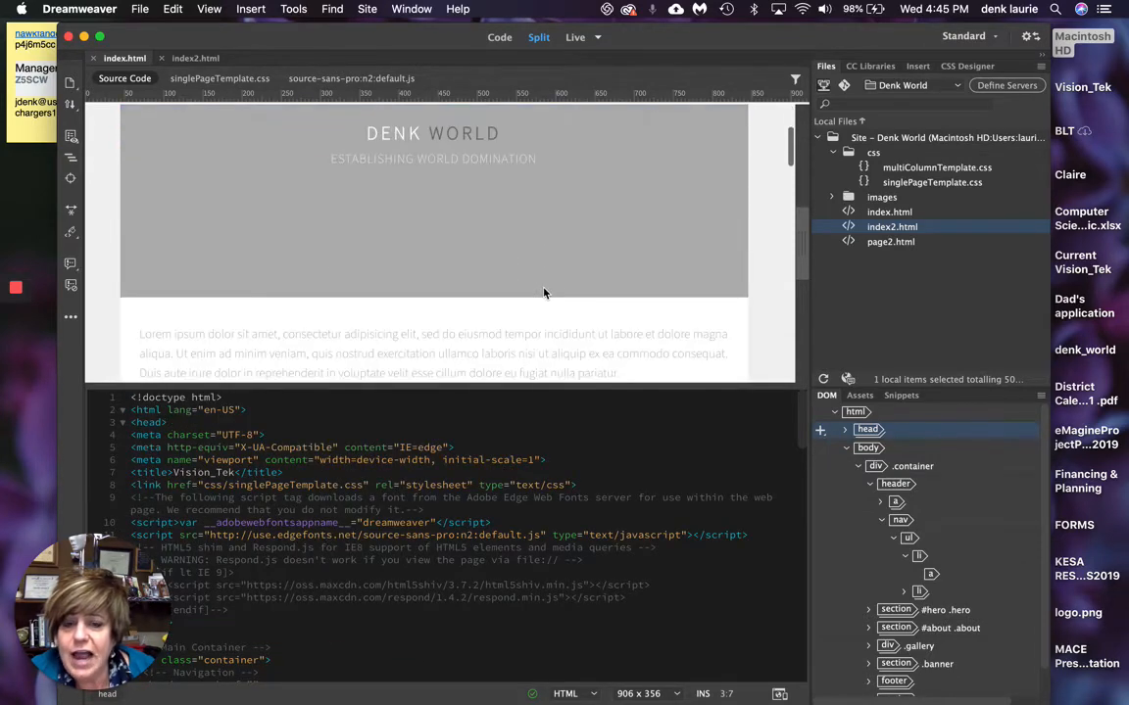
{"action": "scroll", "scroll_direction": "down", "scroll_amount": 3}
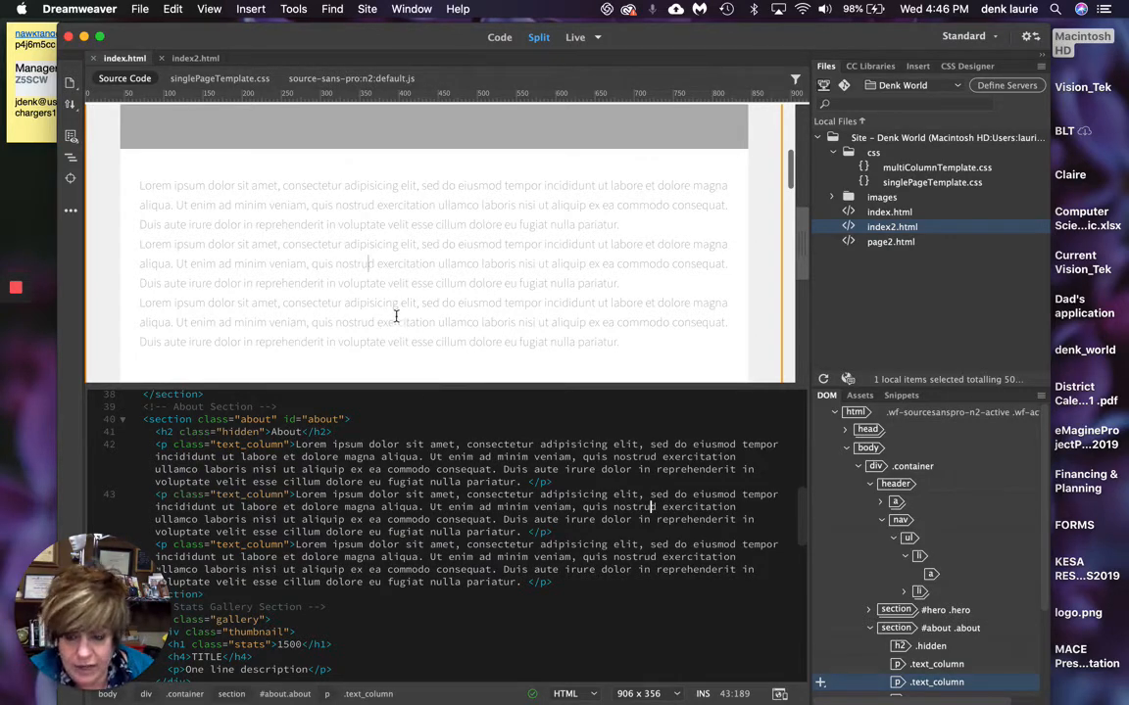
{"action": "mouse_move", "coordinate": [360, 331]}
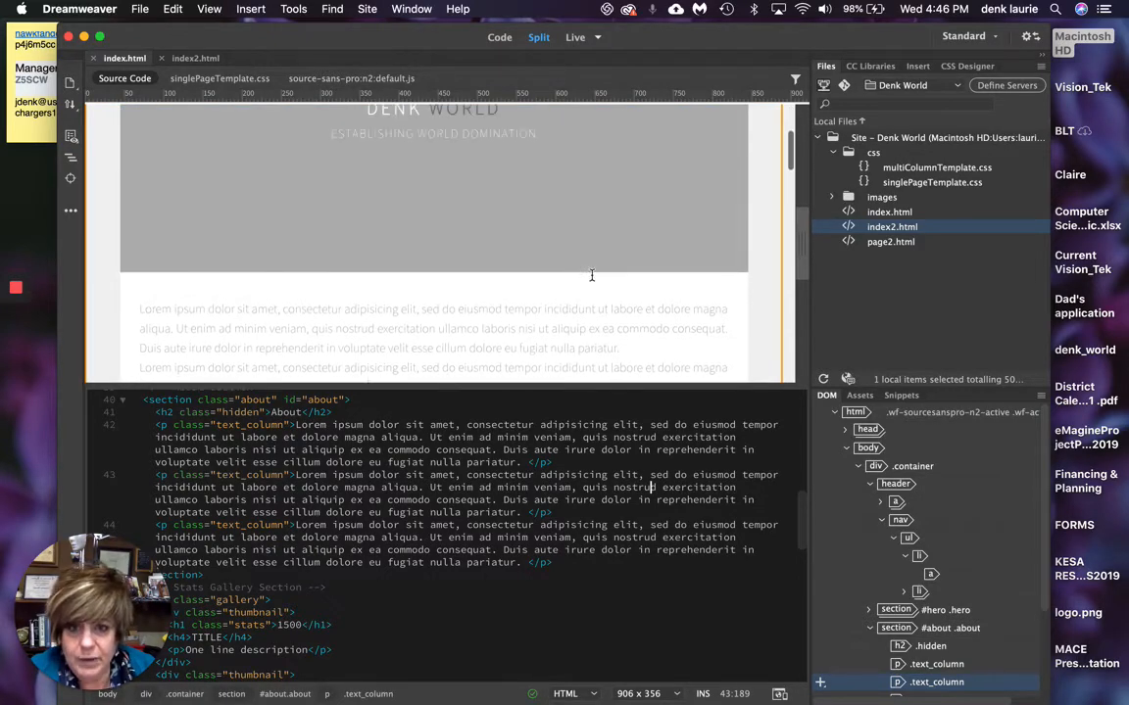
{"action": "scroll", "scroll_direction": "up", "scroll_amount": 3}
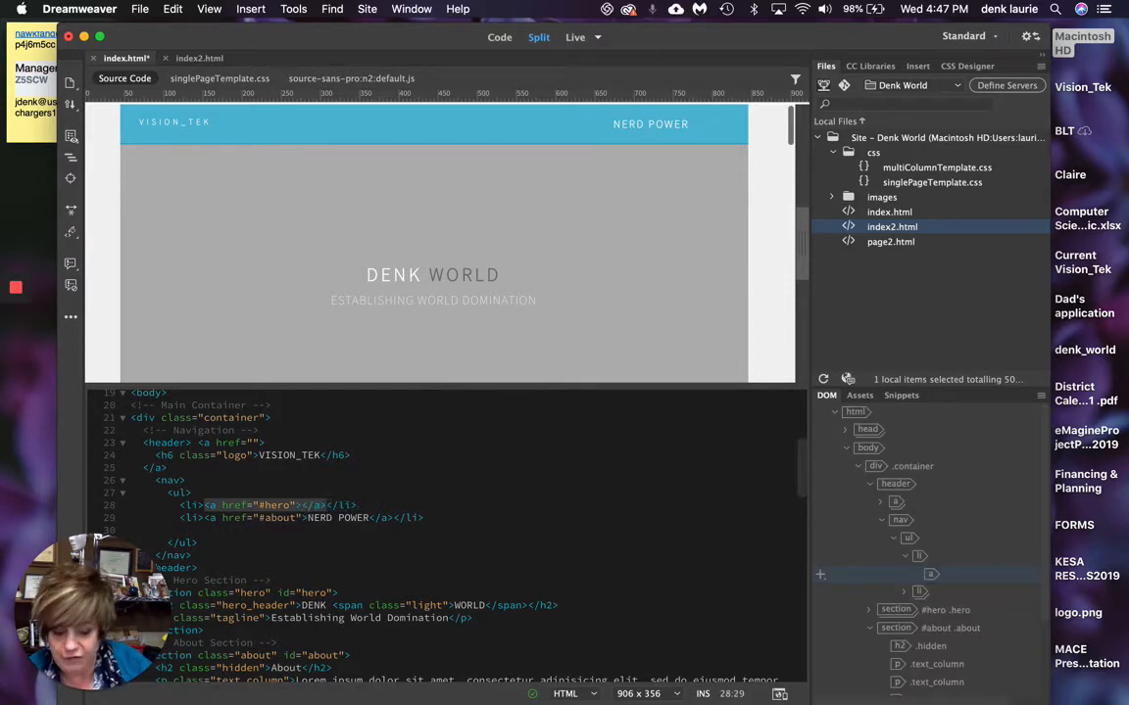
- Enter SPLASH and HOME link text, then use Quick Edit to bring up index2.html with singlePageTemplate.css
{"action": "type", "text": "SPLA"}
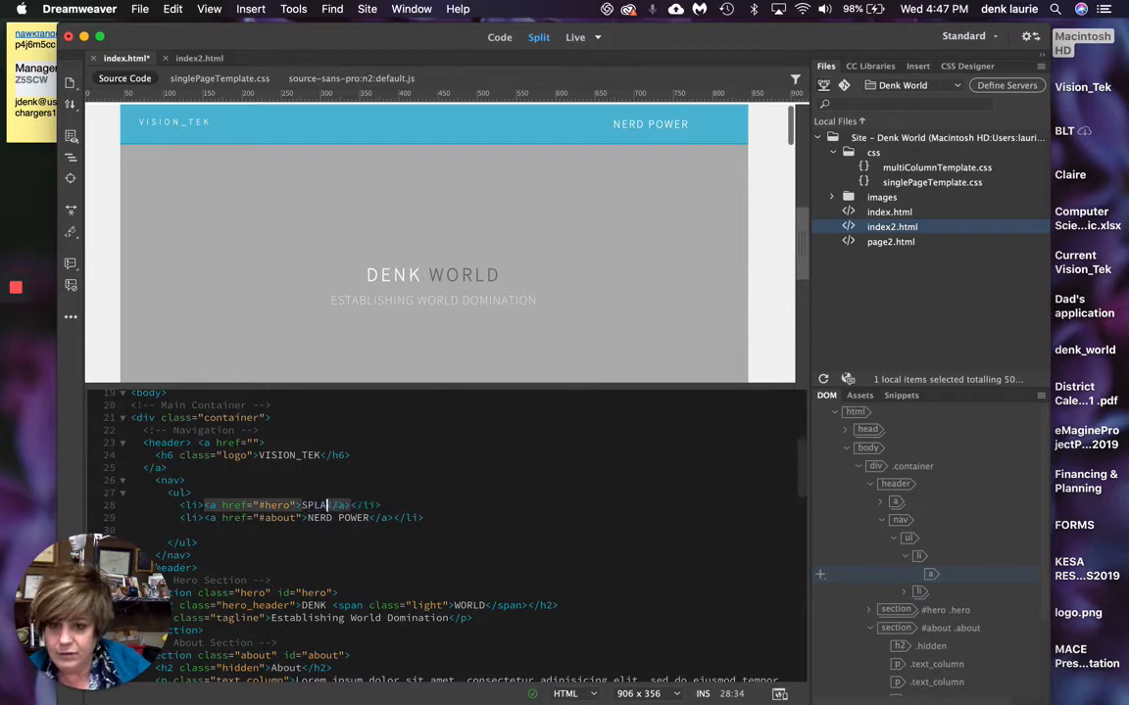
{"action": "type", "text": "SPLASH"}
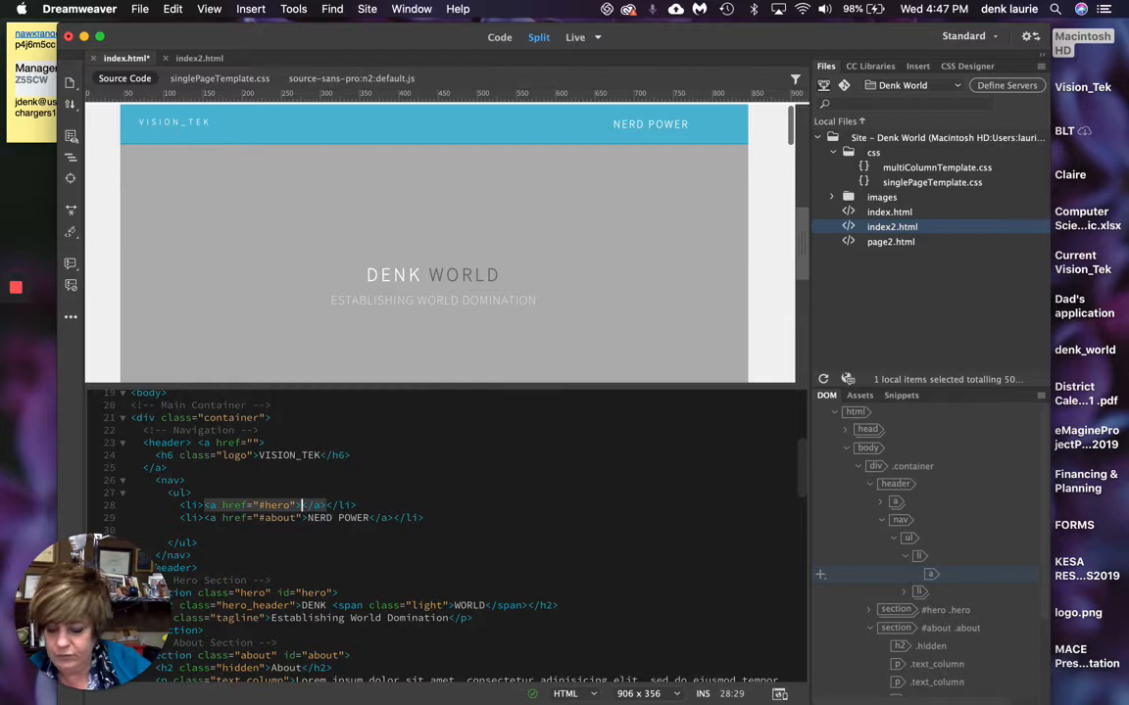
{"action": "type", "text": "HOME"}
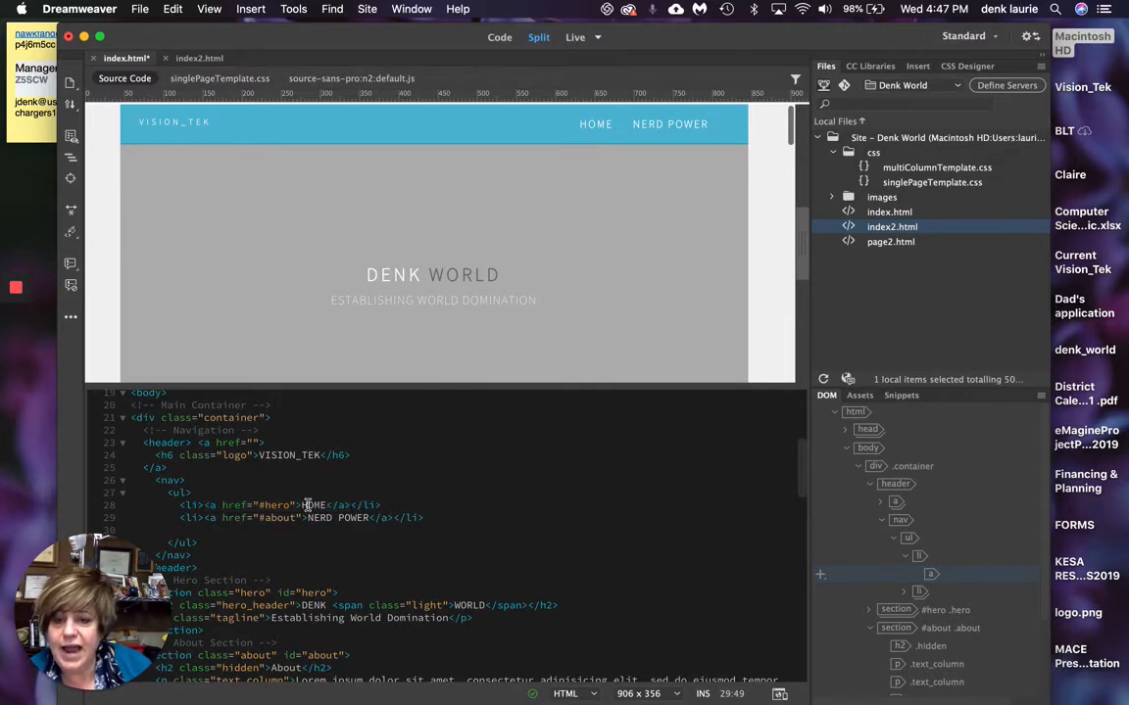
{"action": "right_click", "coordinate": [310, 507]}
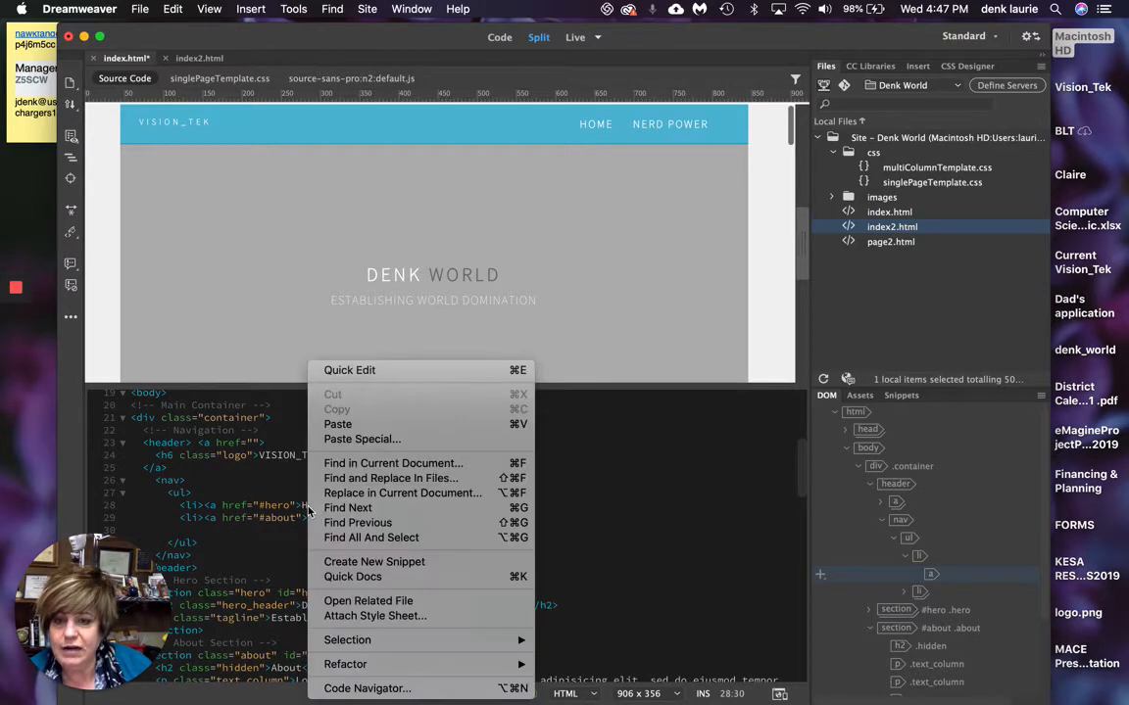
{"action": "mouse_move", "coordinate": [349, 370]}
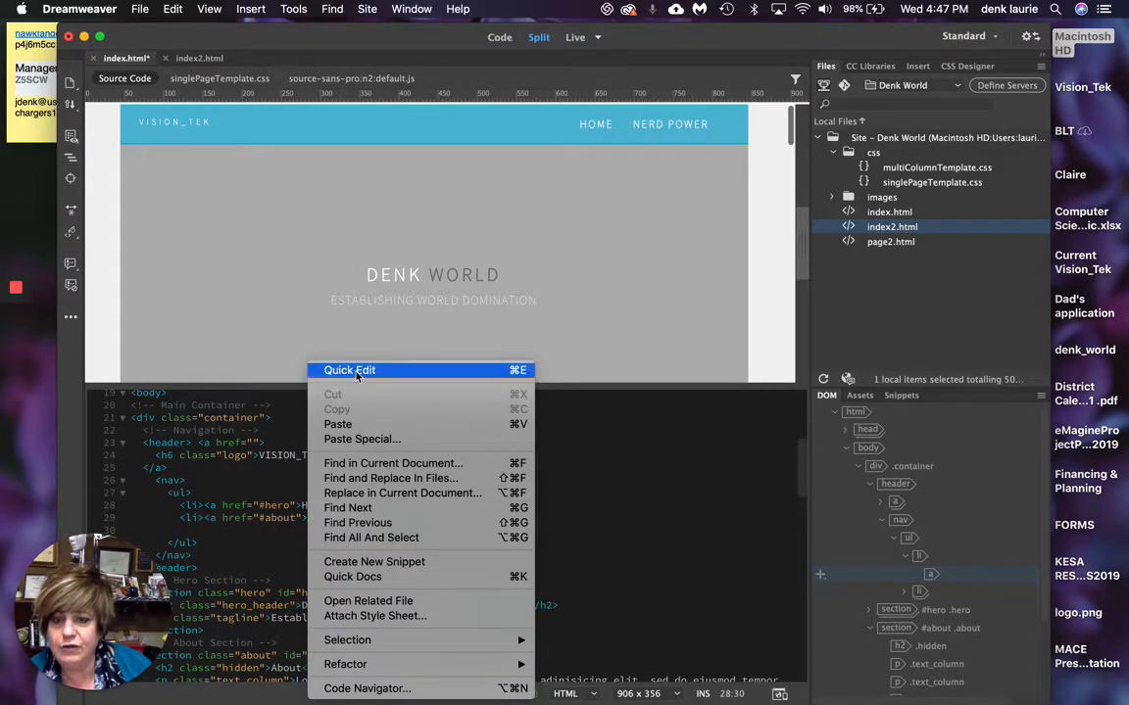
{"action": "left_click", "coordinate": [349, 371]}
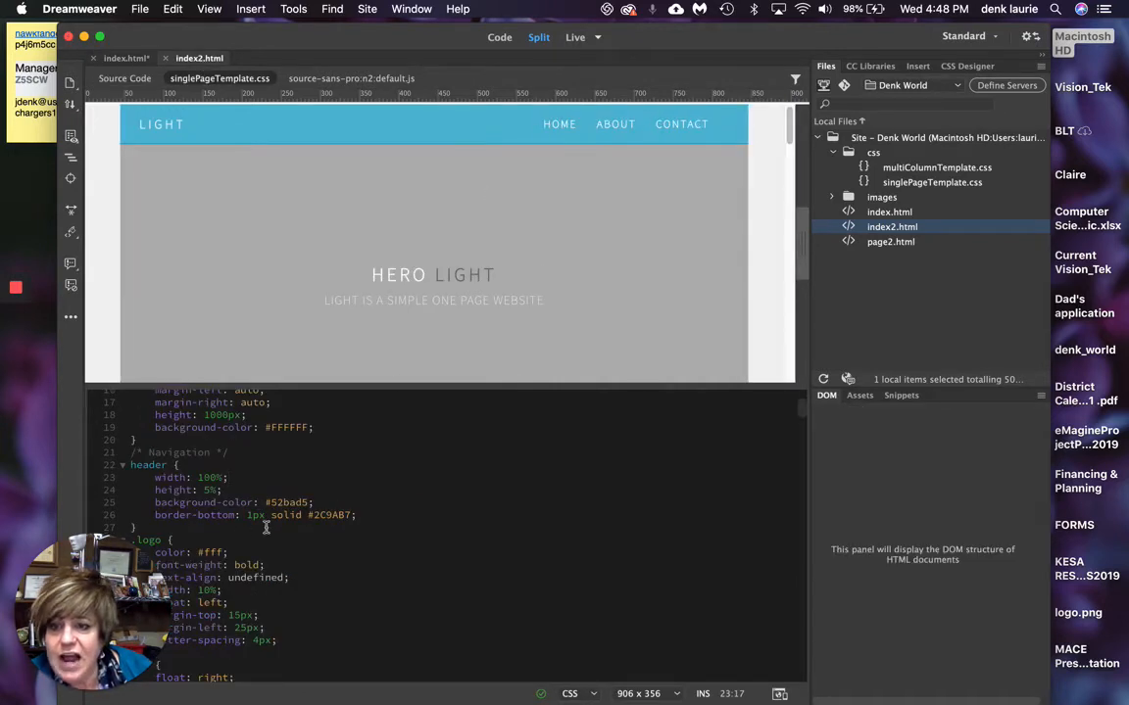
- Delete the CONTACT list item from index2.html's nav ul, leaving HOME and ABOUT
{"action": "left_click", "coordinate": [560, 125]}
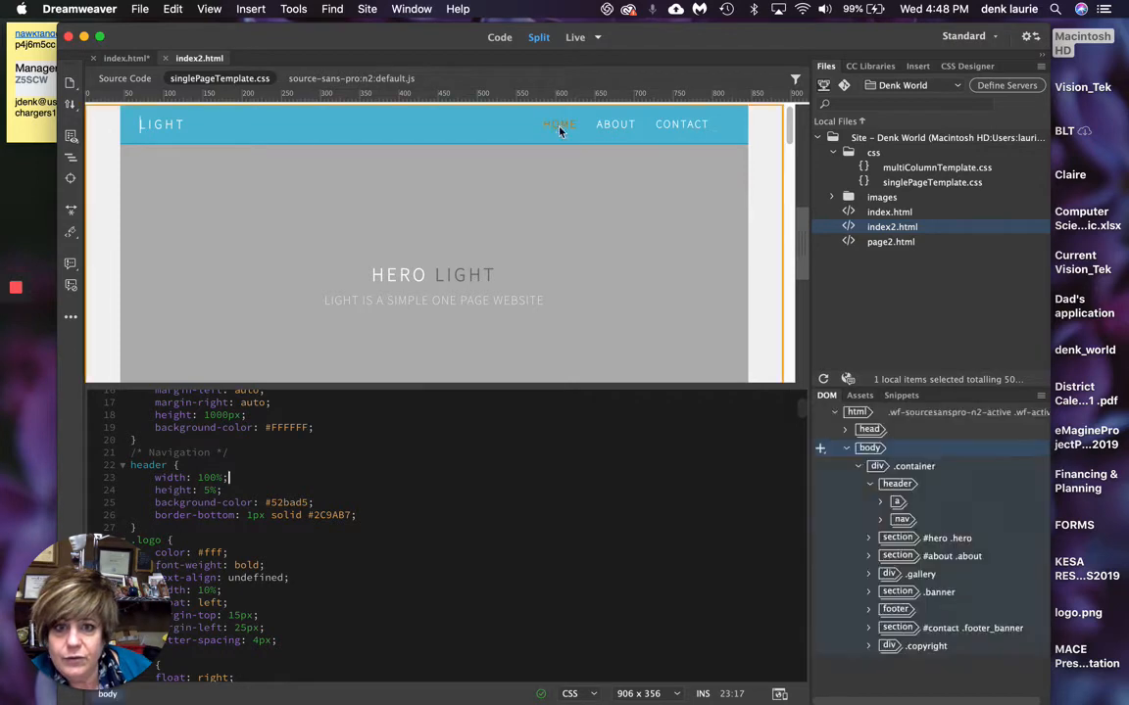
{"action": "left_click", "coordinate": [561, 124]}
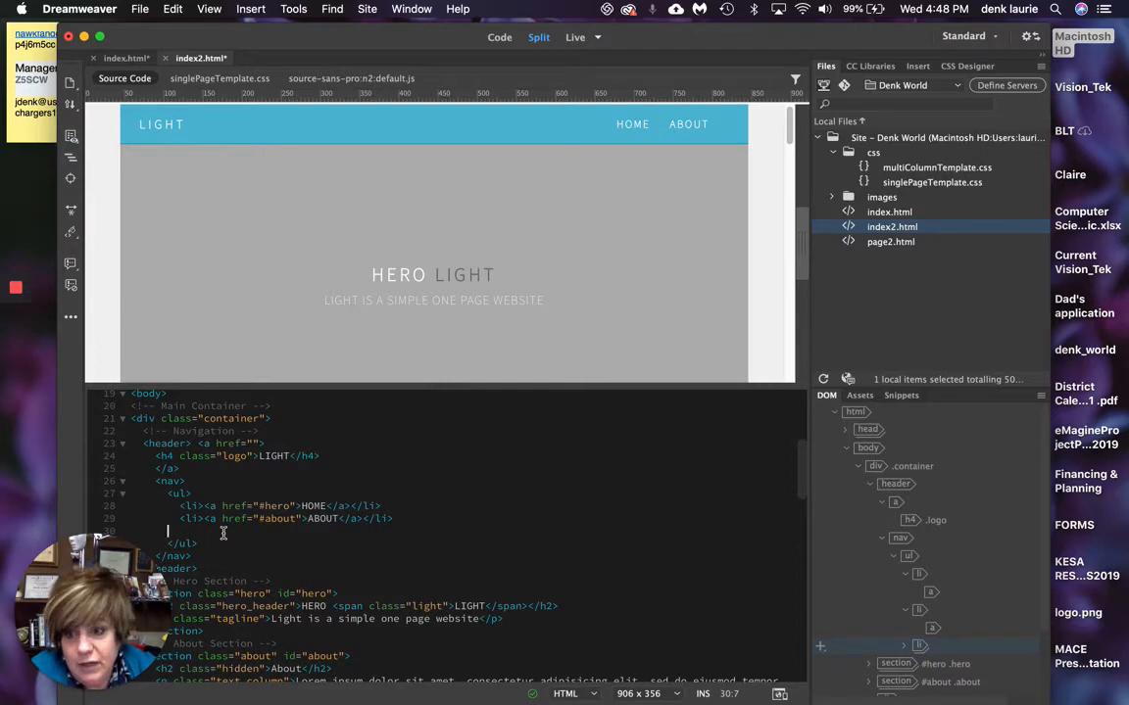
{"action": "mouse_move", "coordinate": [430, 553]}
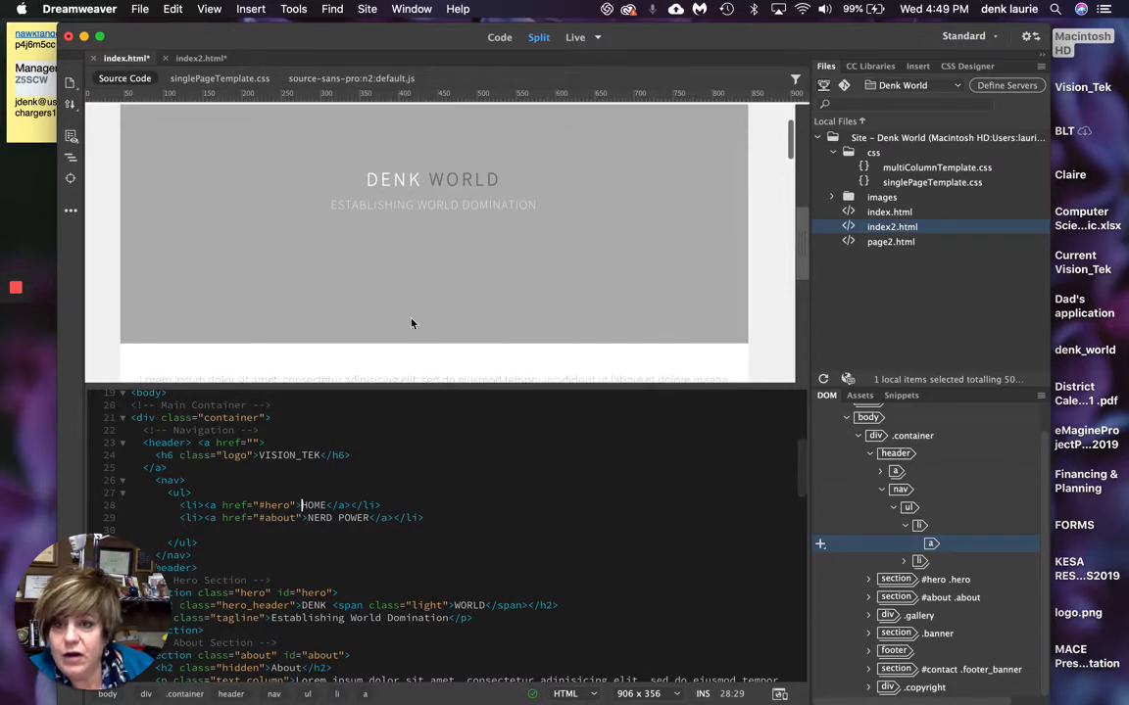
{"action": "scroll", "scroll_direction": "down", "scroll_amount": 3}
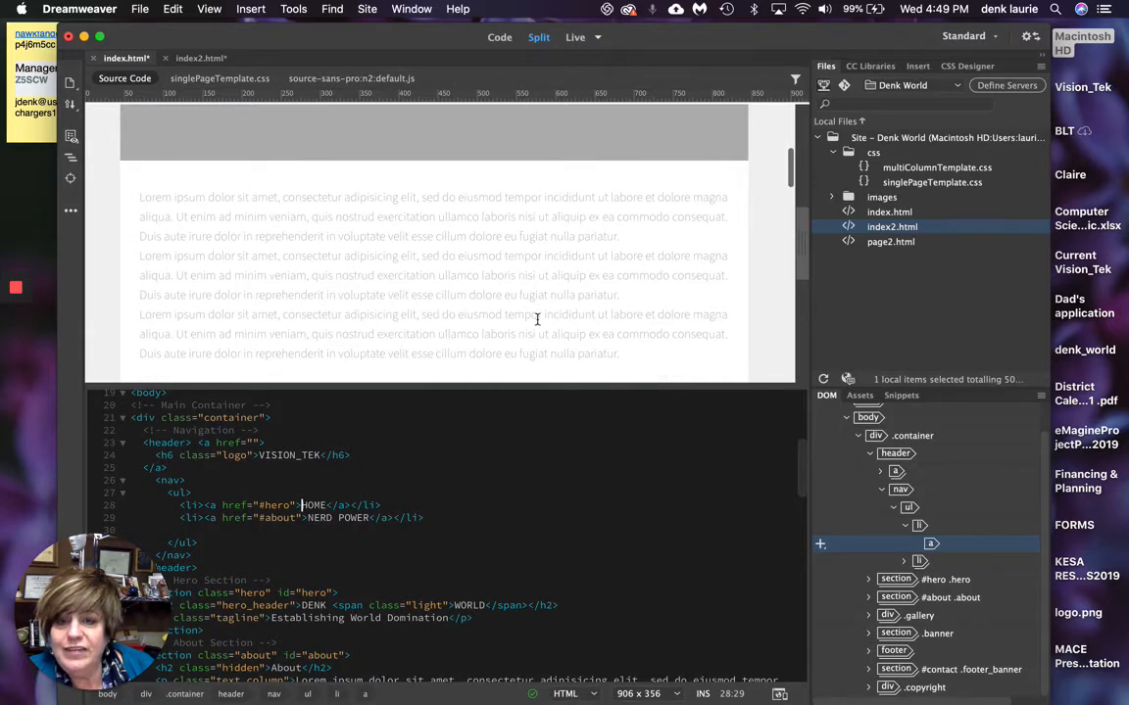
{"action": "scroll", "scroll_direction": "down", "scroll_amount": 3}
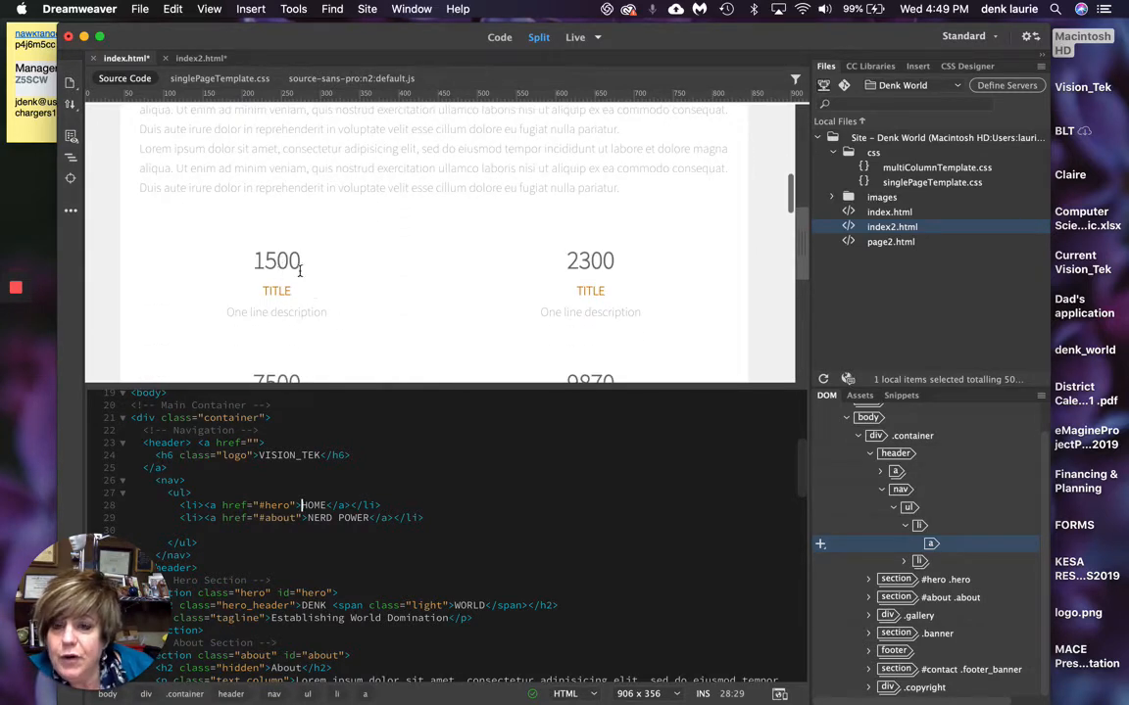
{"action": "scroll", "scroll_direction": "down", "scroll_amount": 3}
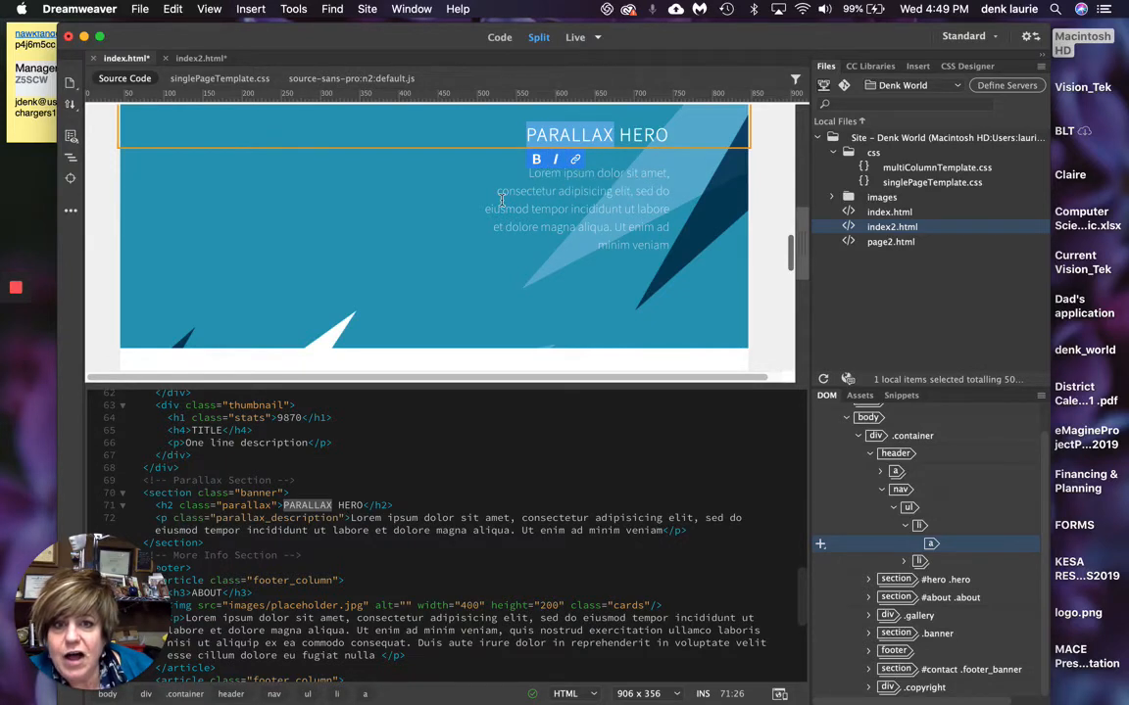
{"action": "scroll", "scroll_direction": "down", "scroll_amount": 3}
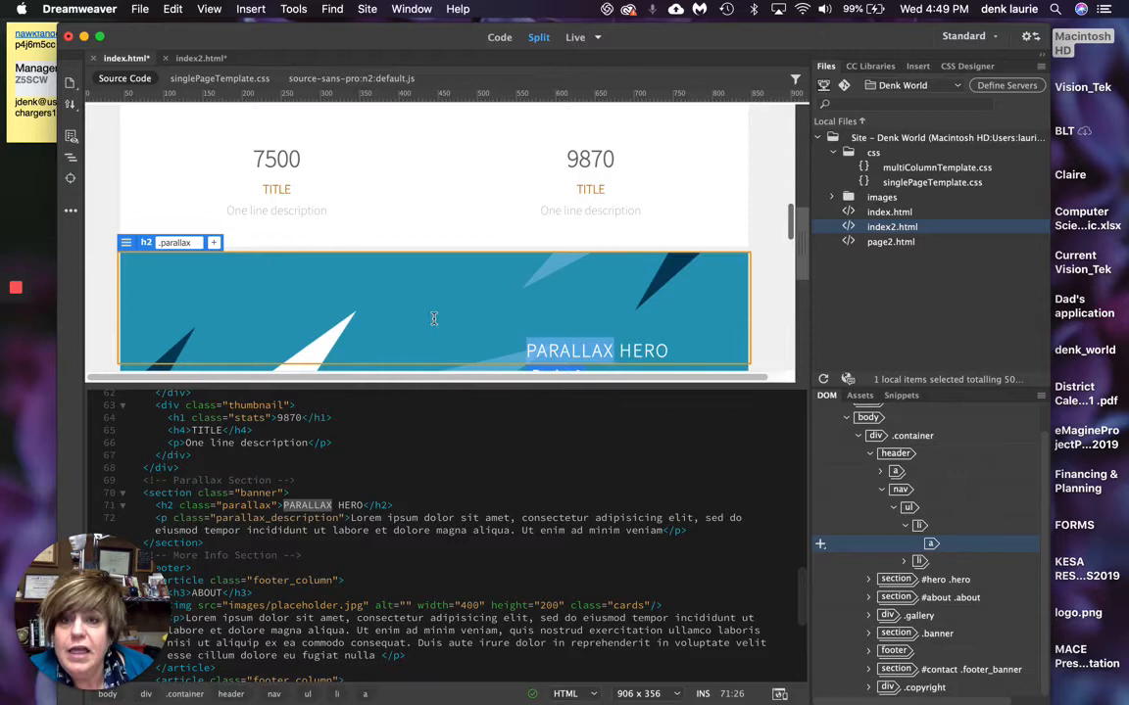
{"action": "mouse_move", "coordinate": [318, 267]}
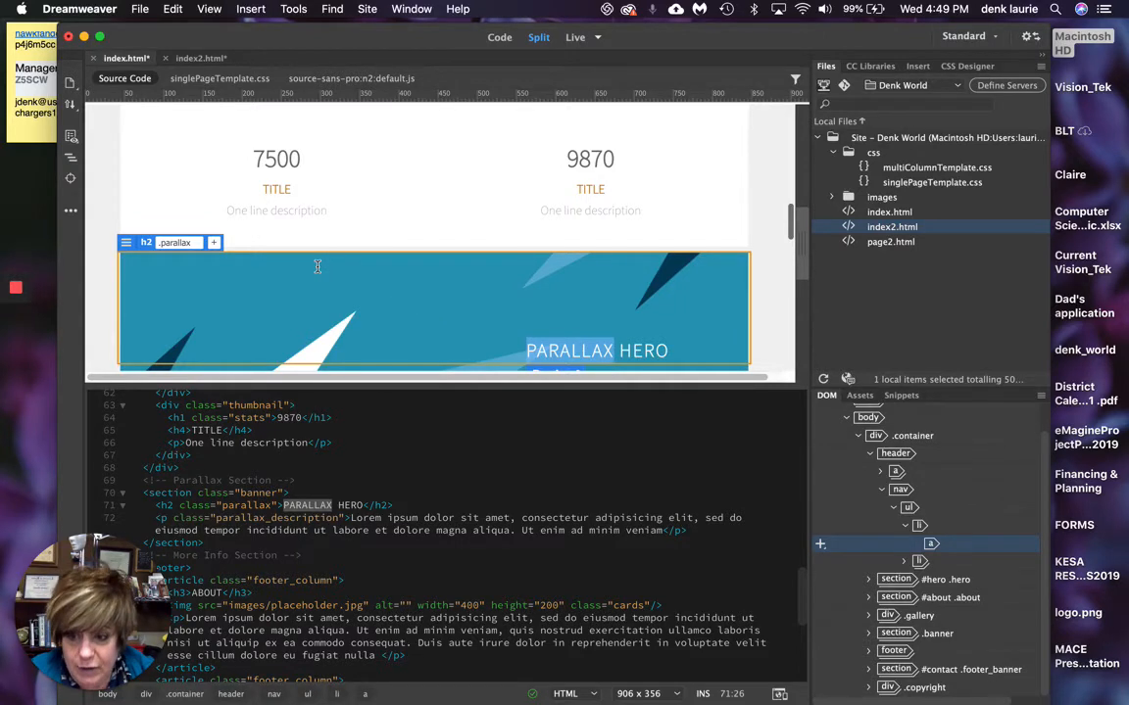
{"action": "scroll", "scroll_direction": "down", "scroll_amount": 3}
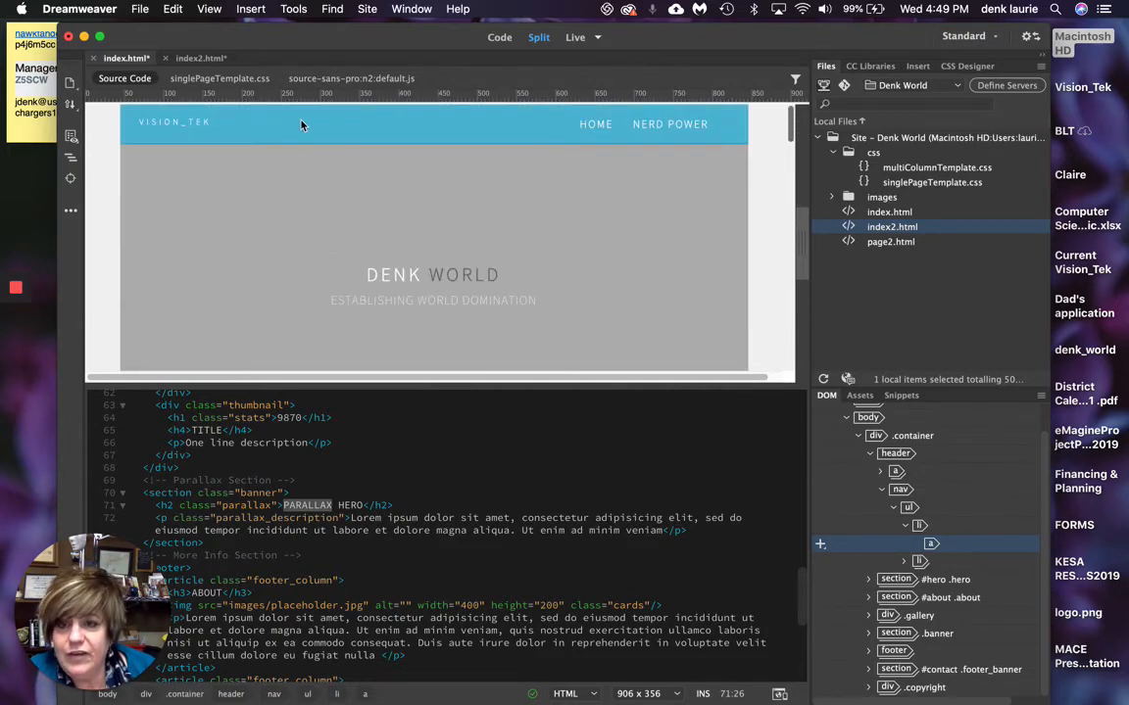
{"action": "mouse_move", "coordinate": [330, 147]}
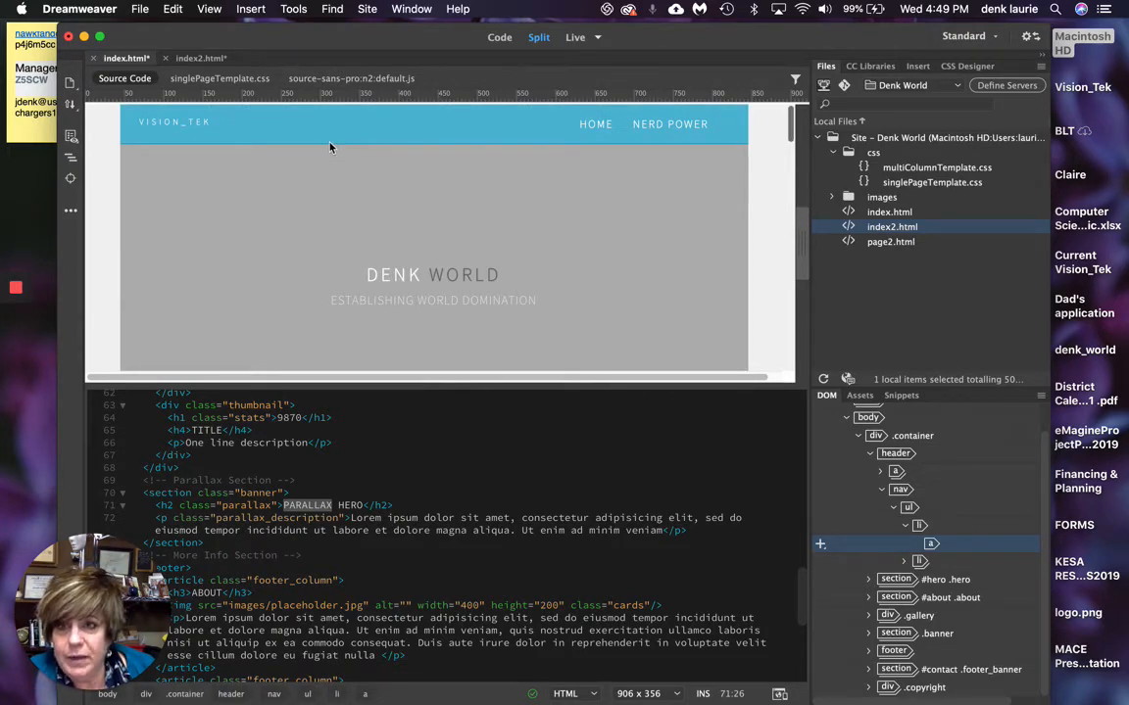
{"action": "mouse_move", "coordinate": [471, 147]}
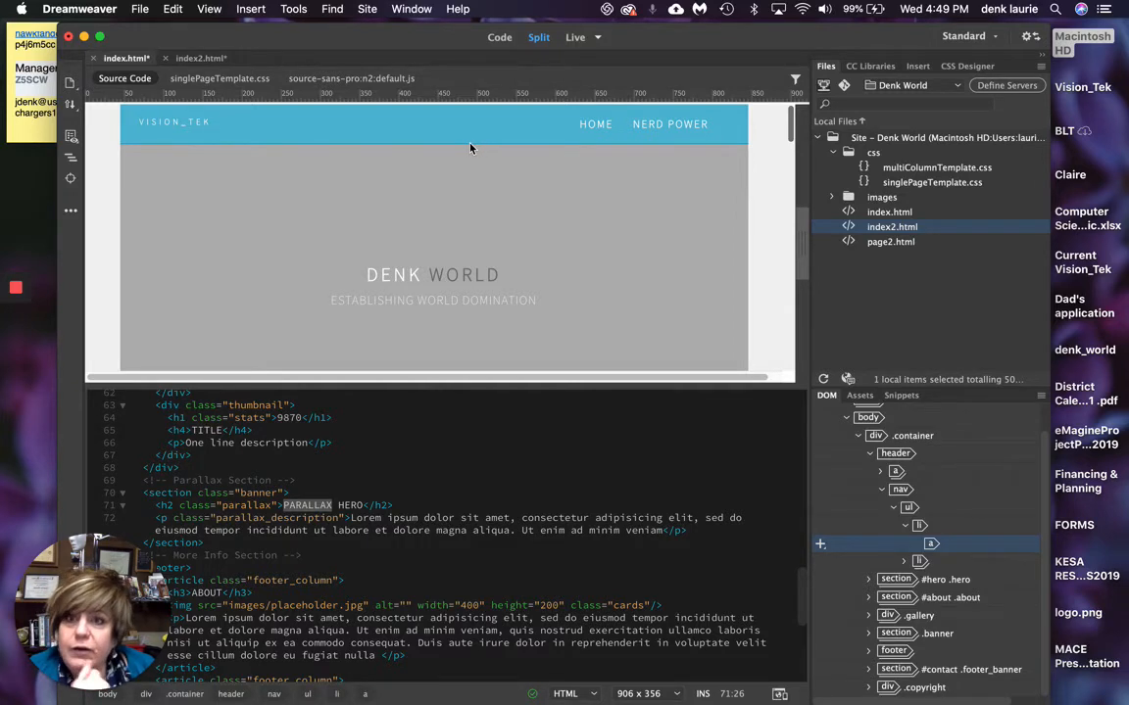
{"action": "mouse_move", "coordinate": [247, 145]}
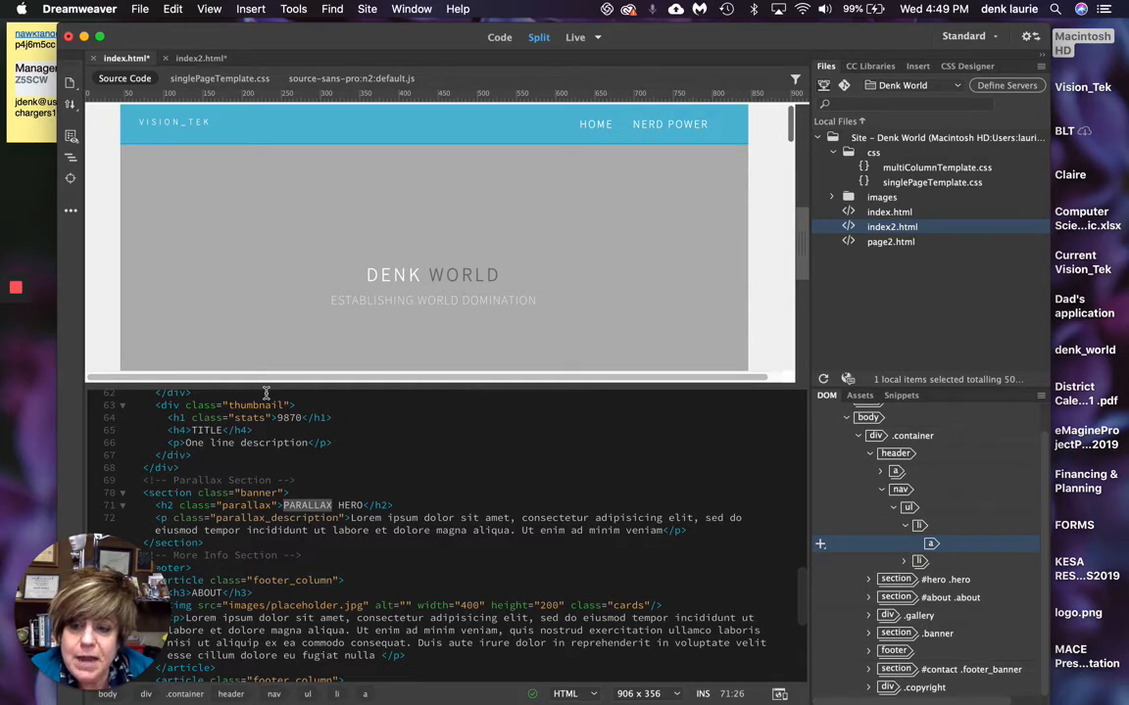
{"action": "mouse_move", "coordinate": [219, 78]}
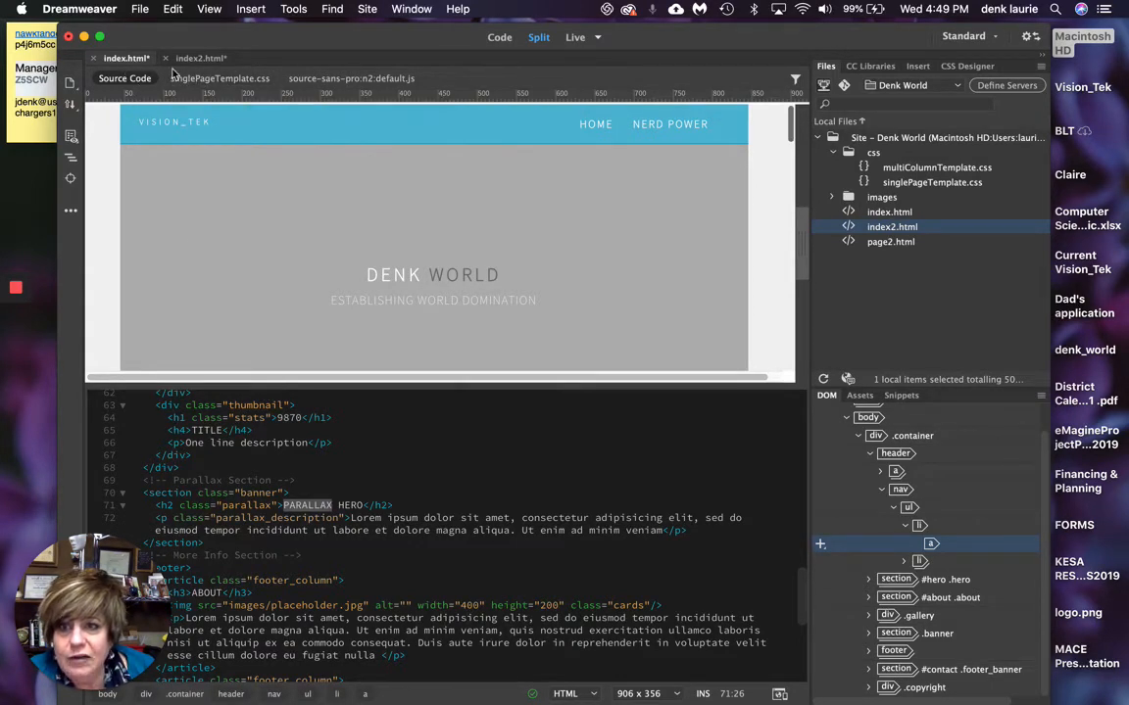
- Show singlePageTemplate.css and scroll to the /* Navigation */ header rule
{"action": "left_click", "coordinate": [219, 78]}
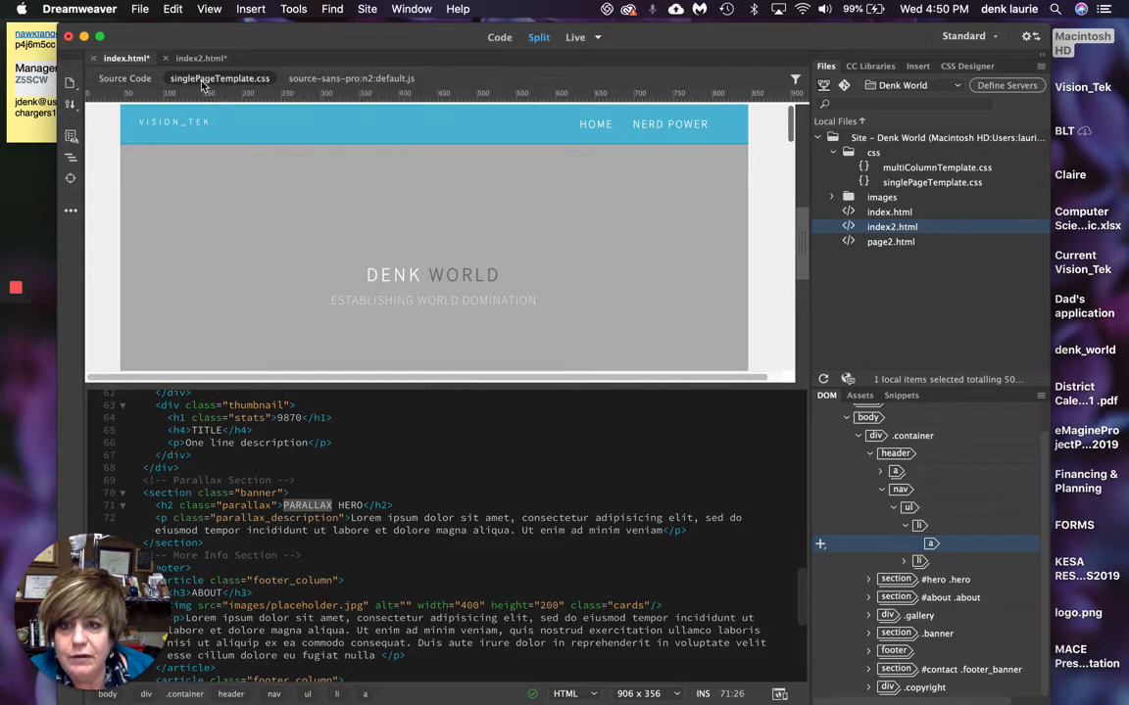
{"action": "left_click", "coordinate": [219, 79]}
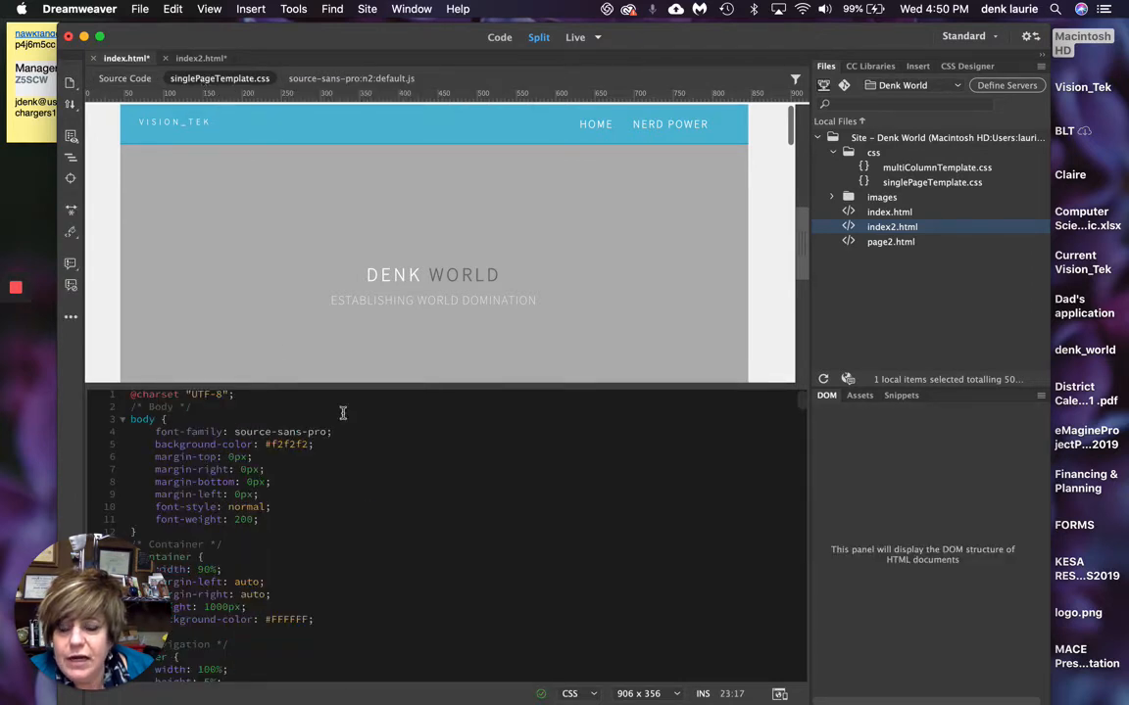
{"action": "mouse_move", "coordinate": [369, 462]}
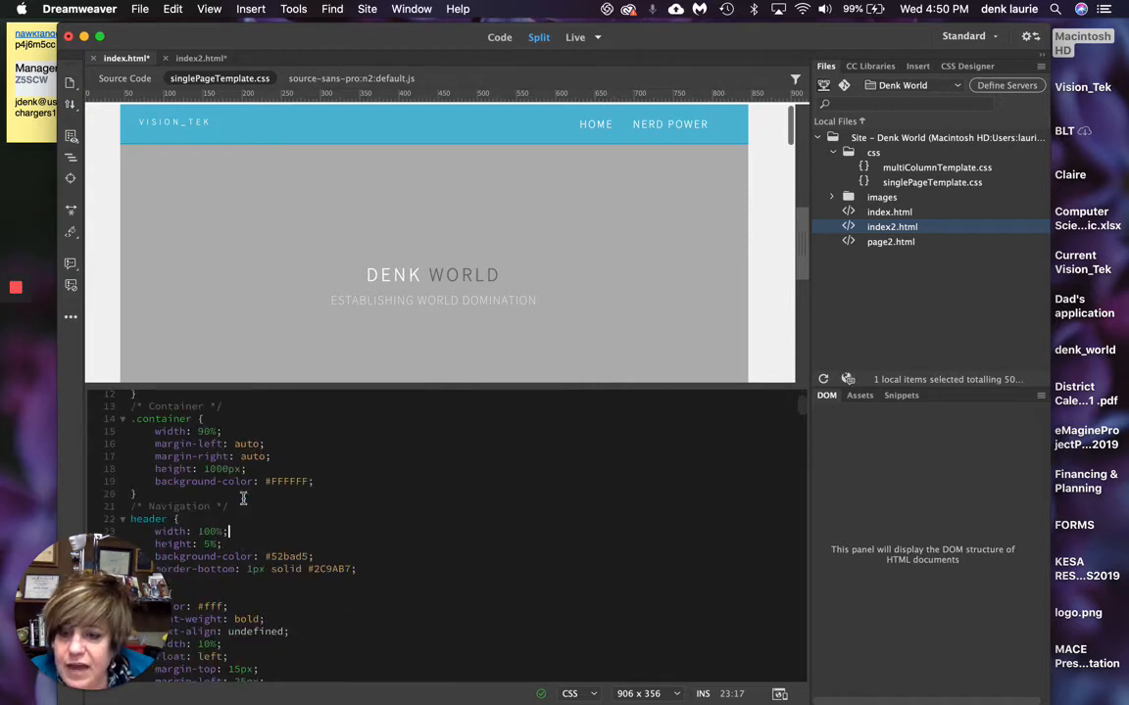
{"action": "scroll", "scroll_direction": "down", "scroll_amount": 3}
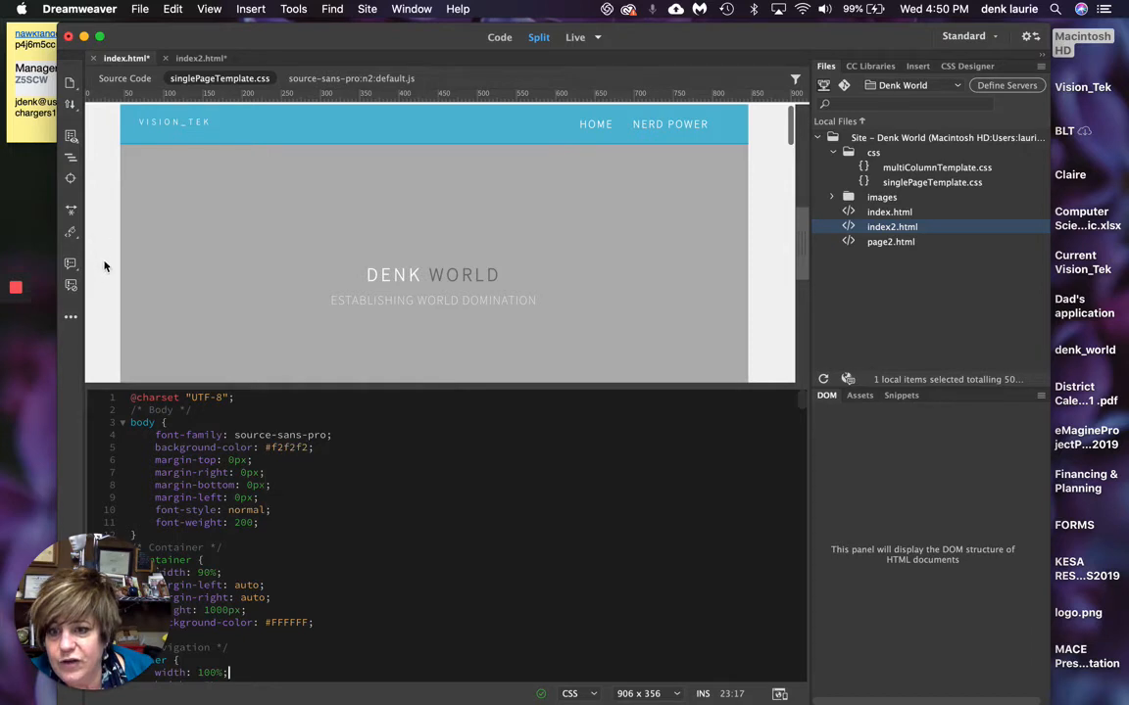
{"action": "scroll", "scroll_direction": "down", "scroll_amount": 3}
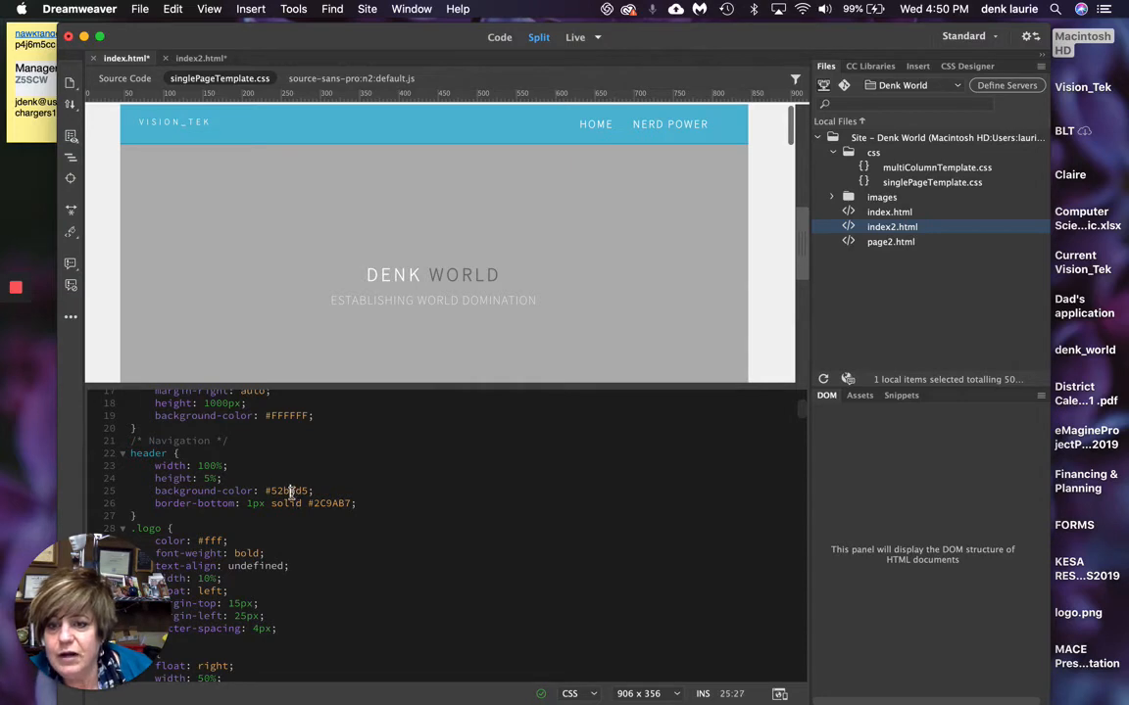
- Set the header rule's background-color to the orange swatch #CA7E0A after trying blue shades
{"action": "right_click", "coordinate": [290, 490]}
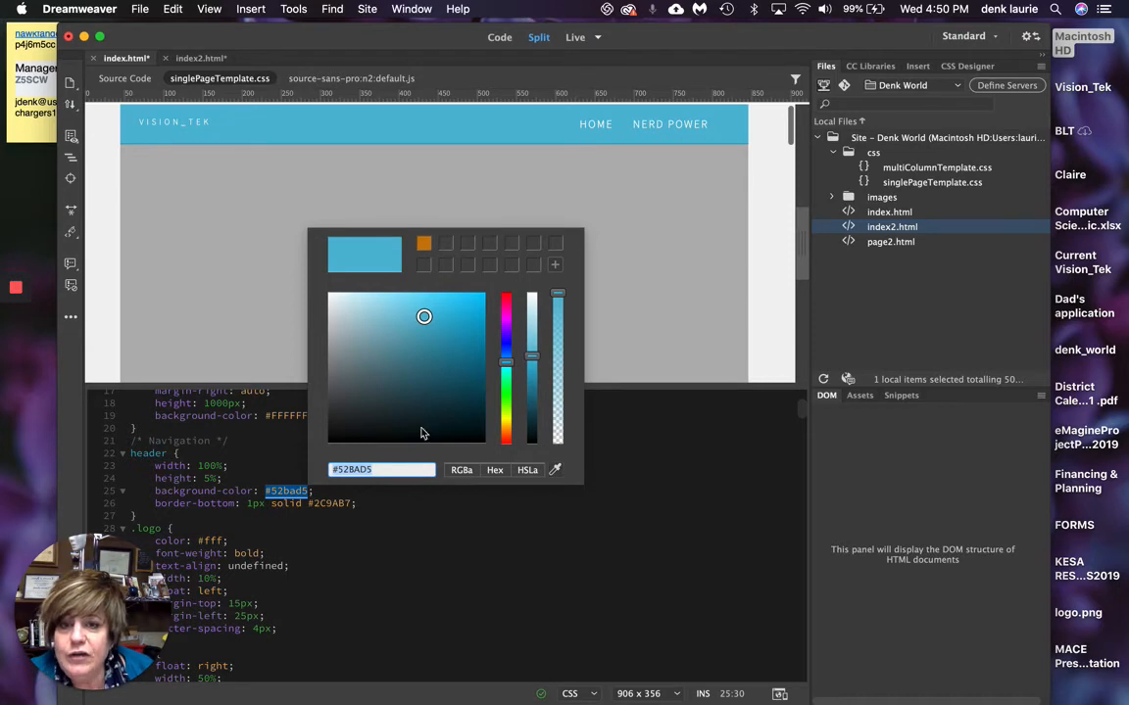
{"action": "left_click", "coordinate": [447, 373]}
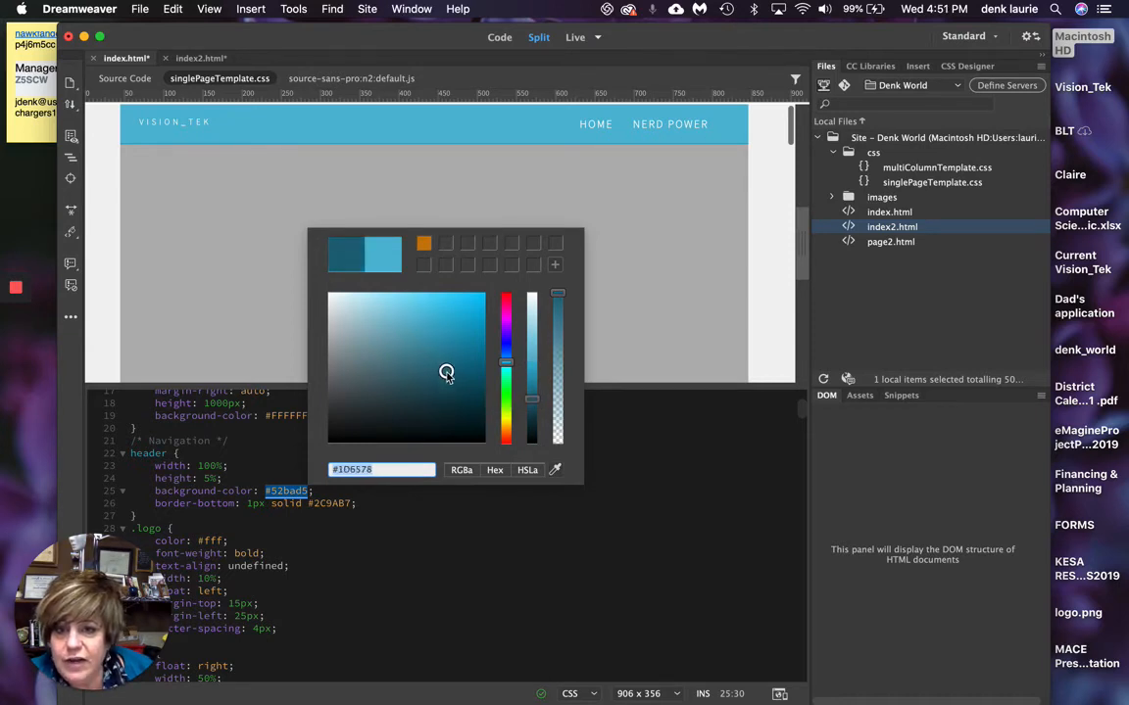
{"action": "left_click", "coordinate": [396, 337]}
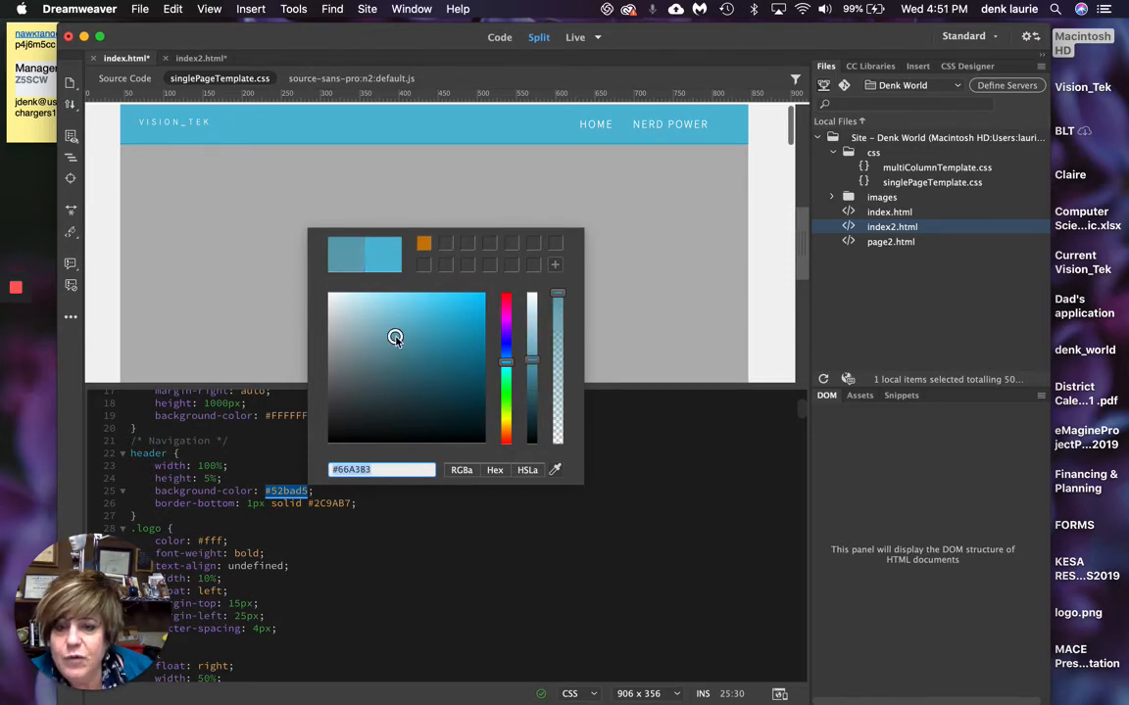
{"action": "left_click", "coordinate": [435, 351]}
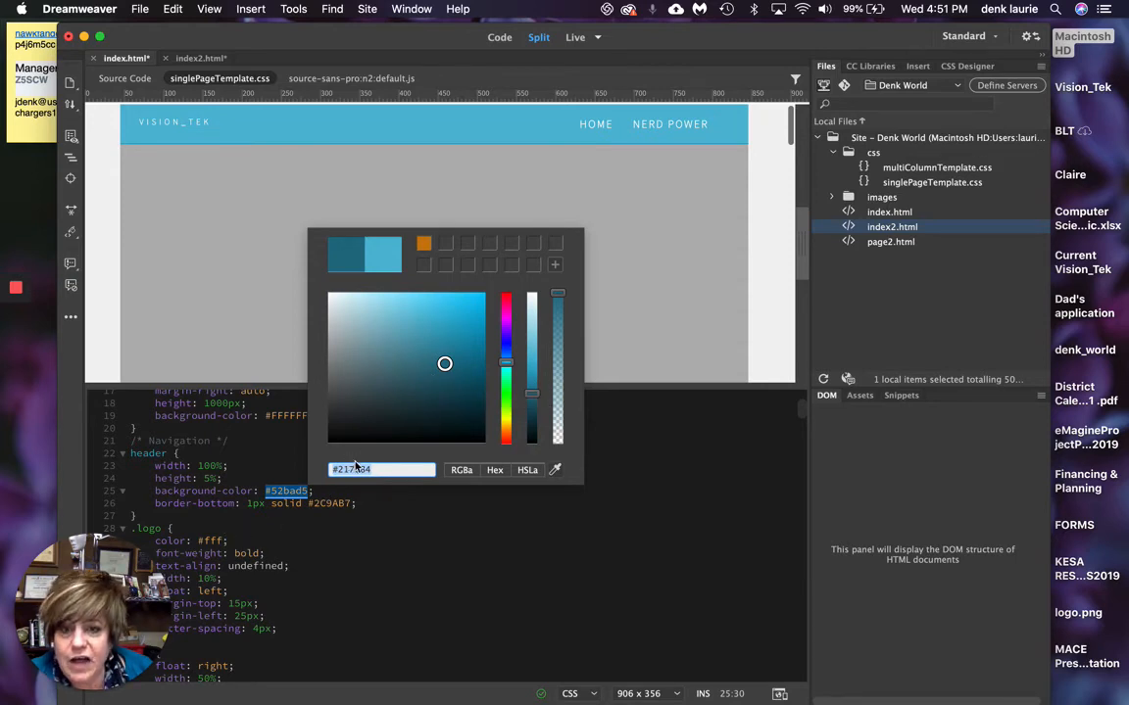
{"action": "mouse_move", "coordinate": [423, 243]}
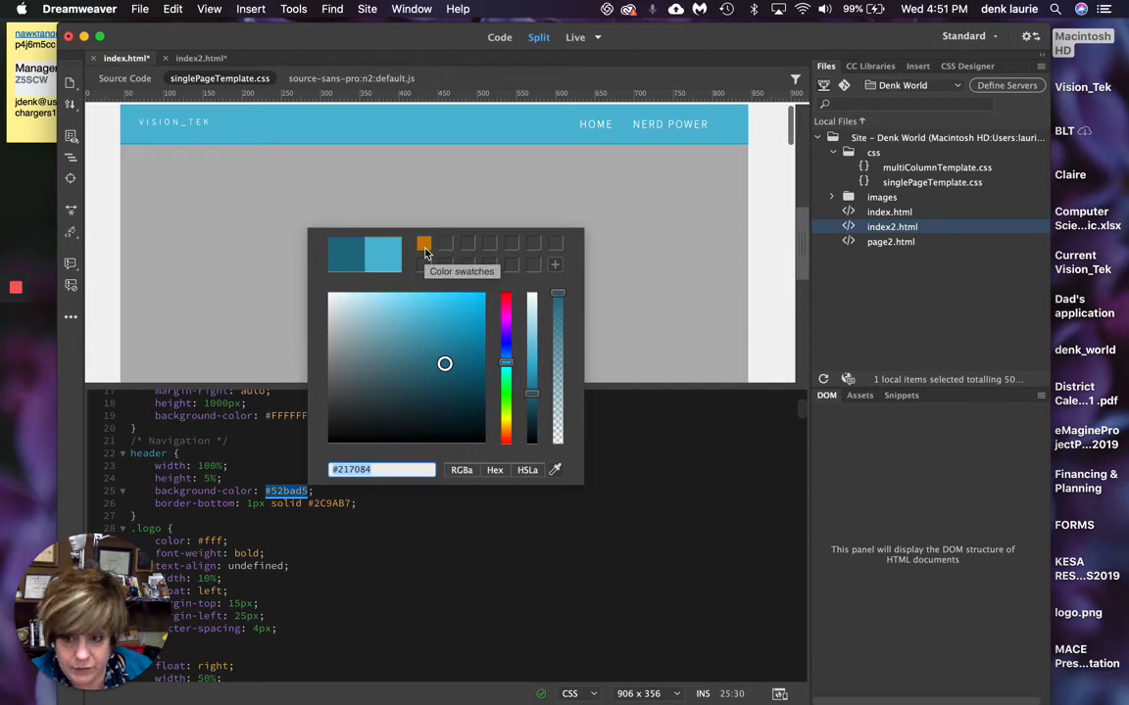
{"action": "left_click", "coordinate": [505, 303]}
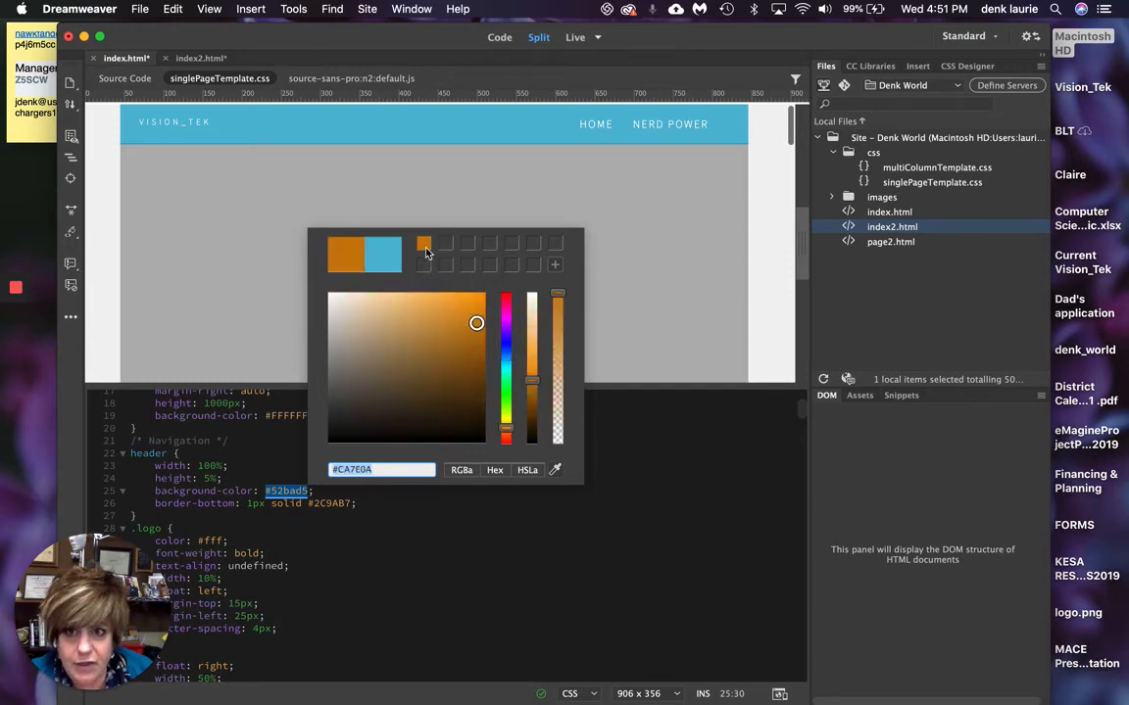
{"action": "left_click", "coordinate": [380, 470]}
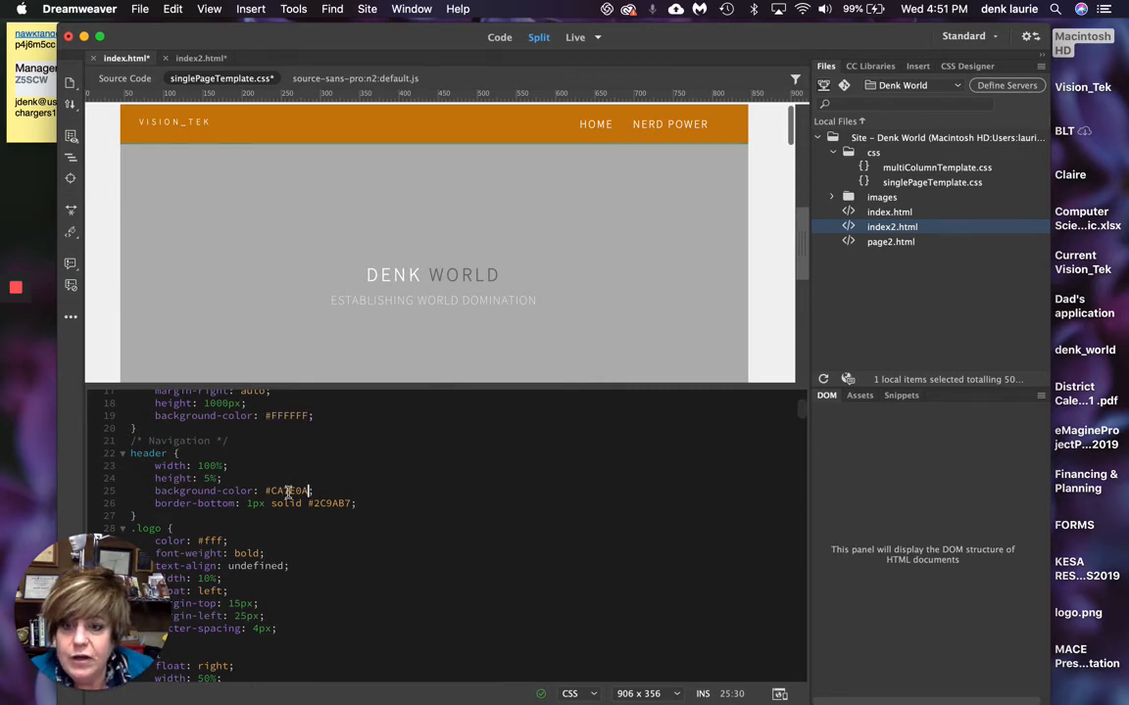
- Replace the header border-bottom colour #2C9AB7 with orange #CA7E0A
{"action": "left_click", "coordinate": [286, 490]}
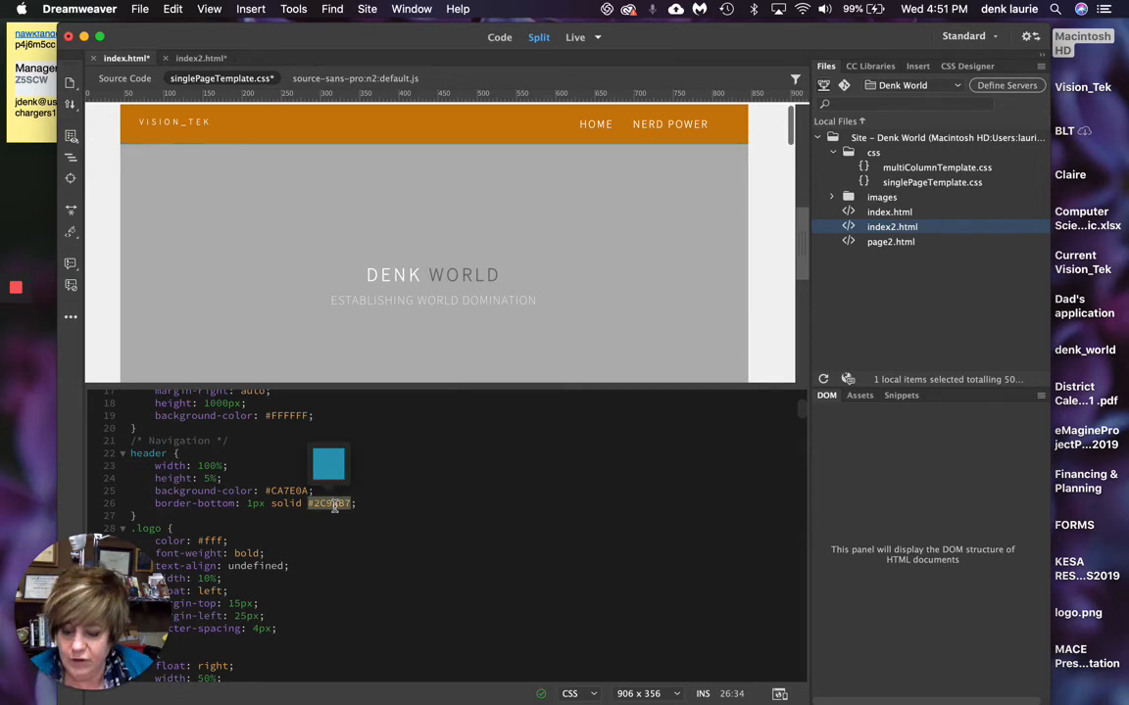
{"action": "right_click", "coordinate": [333, 503]}
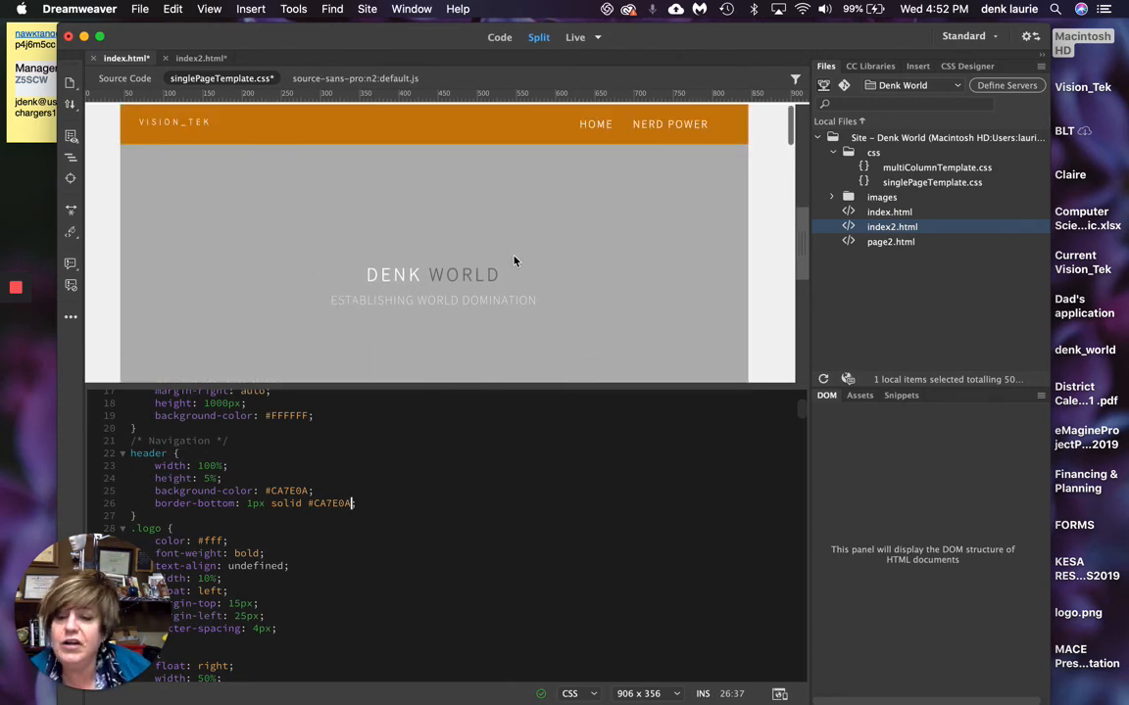
{"action": "mouse_move", "coordinate": [333, 321]}
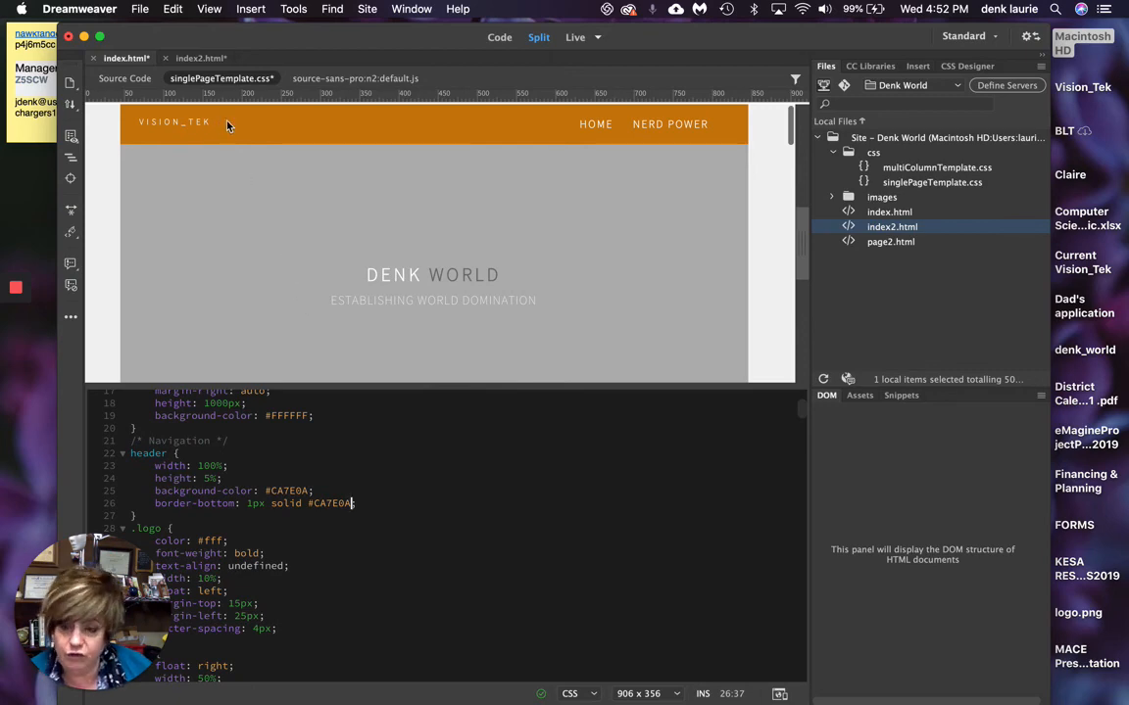
{"action": "mouse_move", "coordinate": [126, 78]}
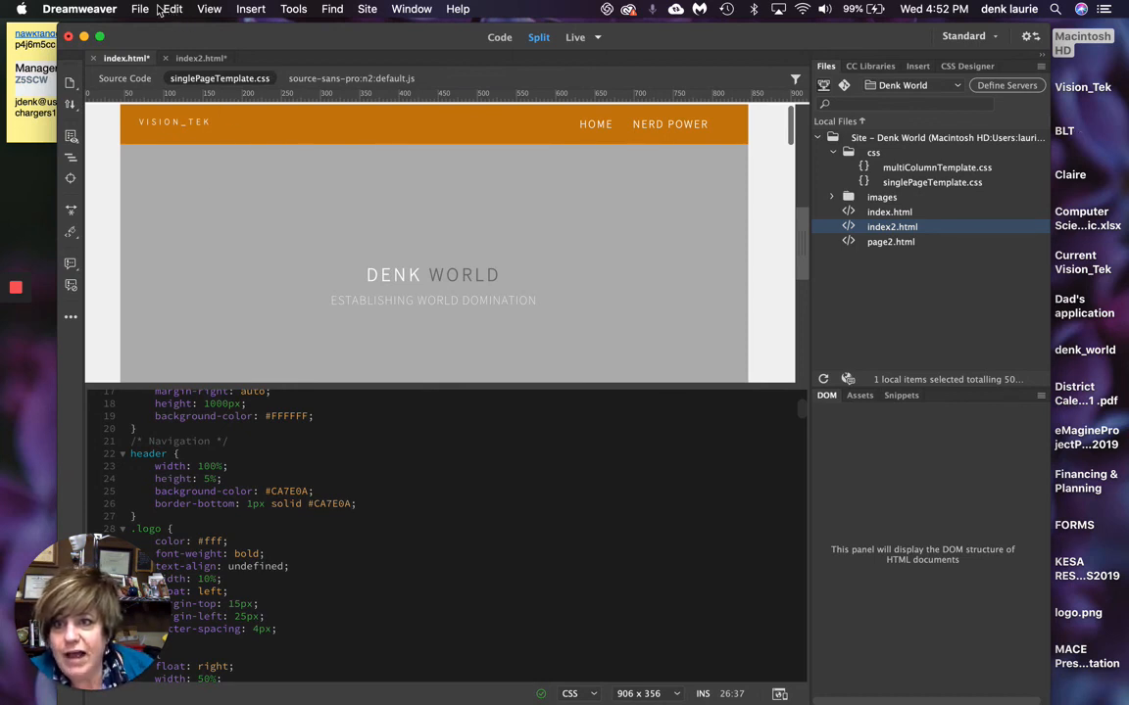
- Save singlePageTemplate.css in the css folder via Save As
{"action": "left_click", "coordinate": [141, 8]}
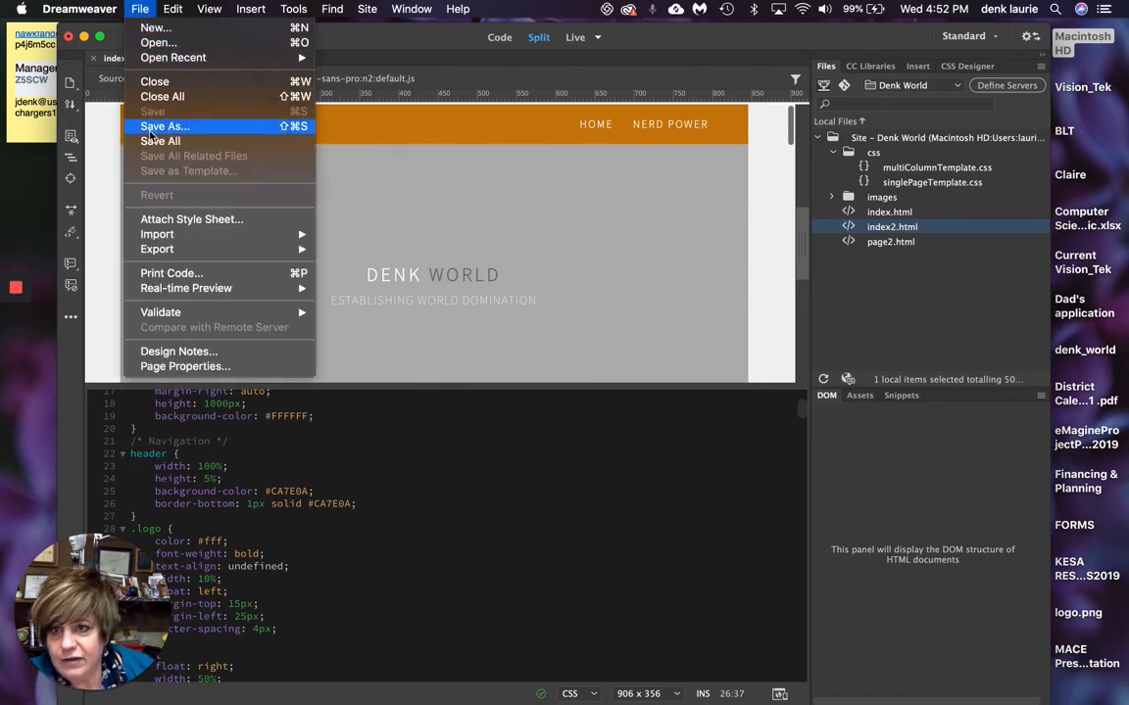
{"action": "left_click", "coordinate": [153, 110]}
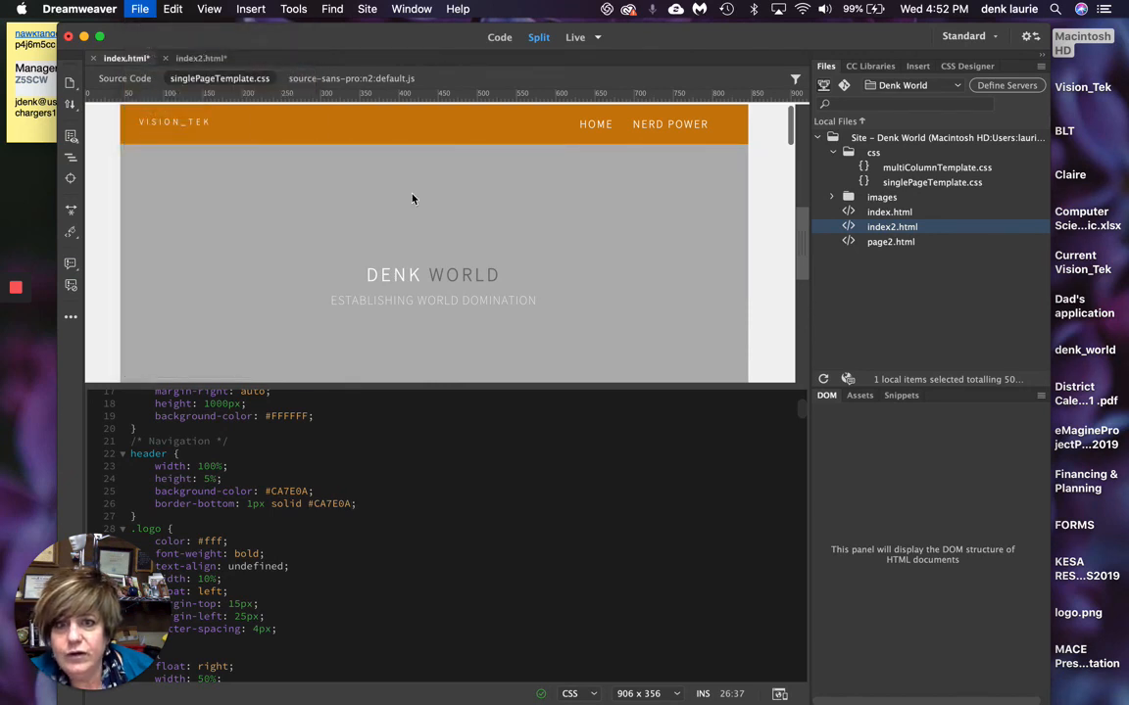
{"action": "left_click", "coordinate": [141, 8]}
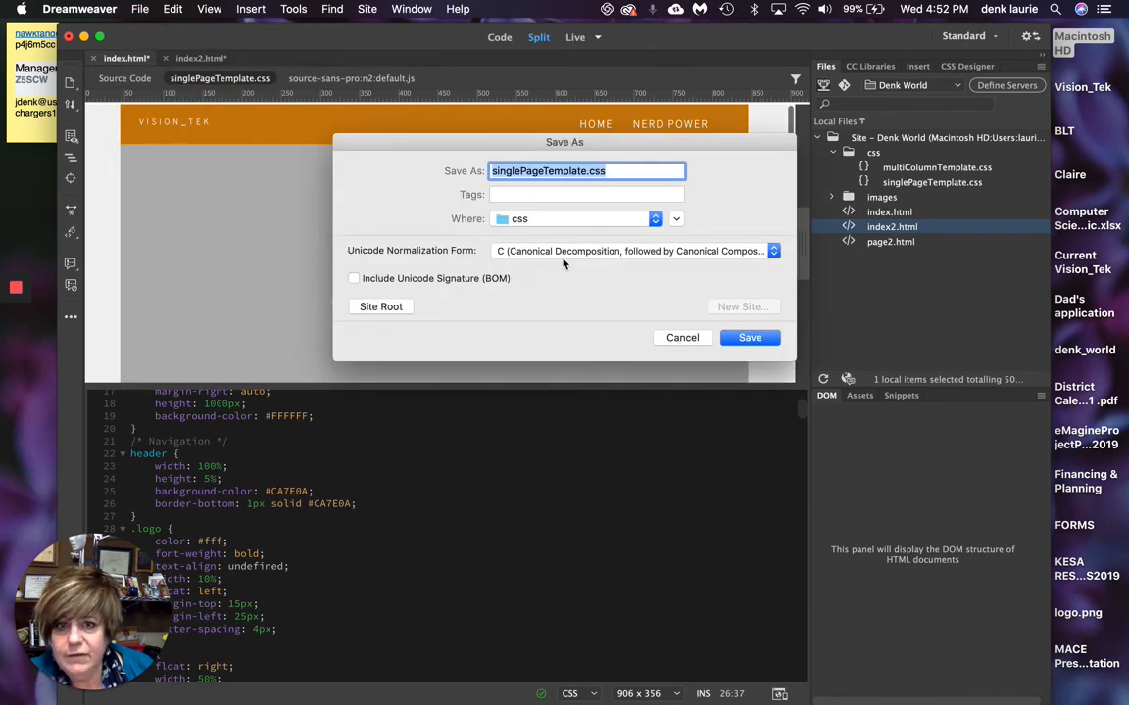
{"action": "left_click", "coordinate": [749, 337]}
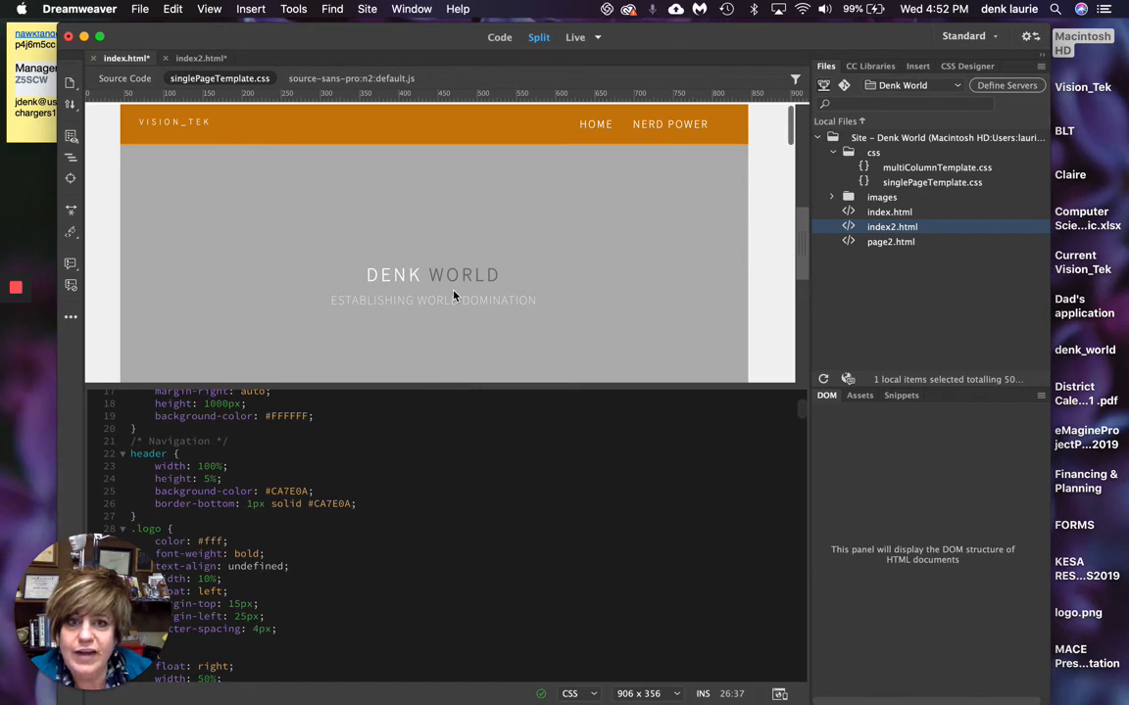
{"action": "mouse_move", "coordinate": [412, 245]}
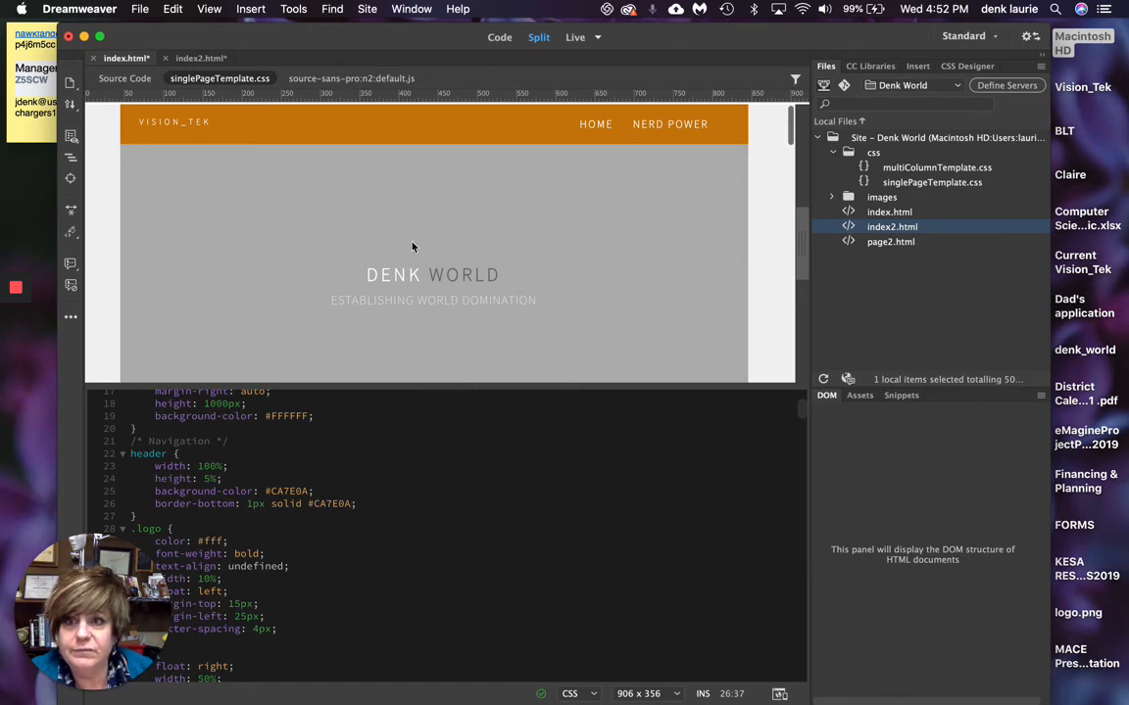